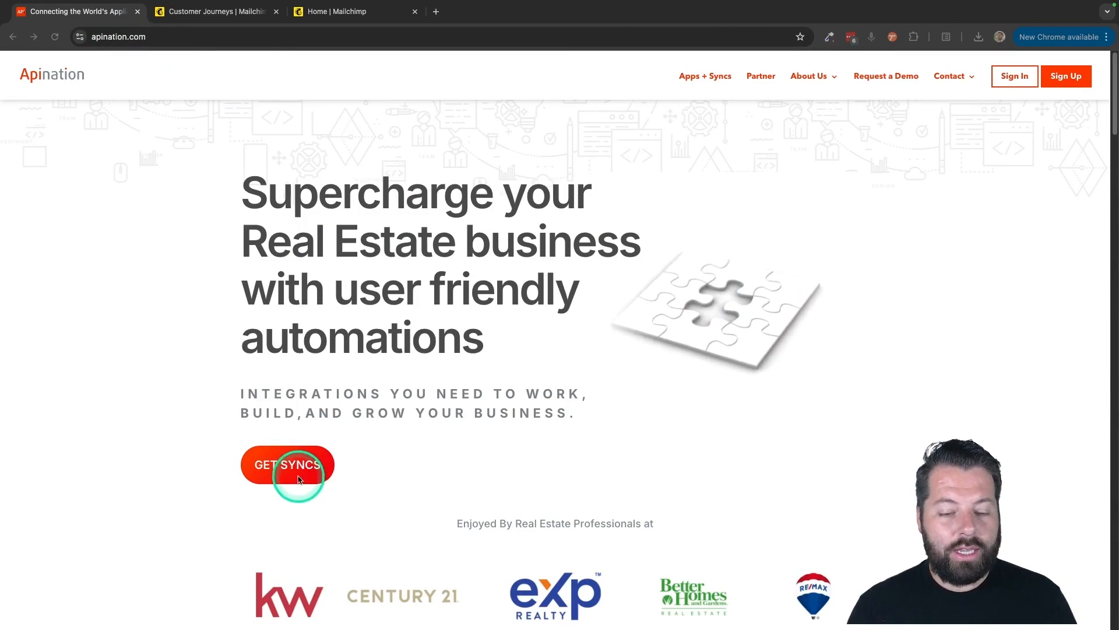
- Sign in to Apination with a Google account from the Get Syncs dialog
{"action": "left_click", "coordinate": [286, 465]}
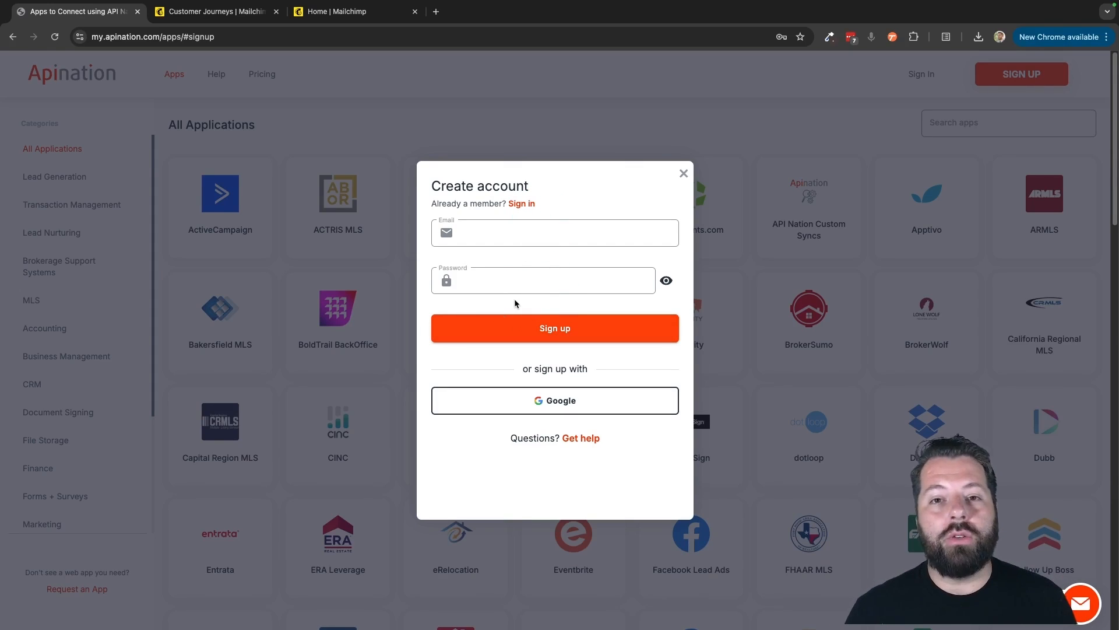
{"action": "left_click", "coordinate": [521, 203]}
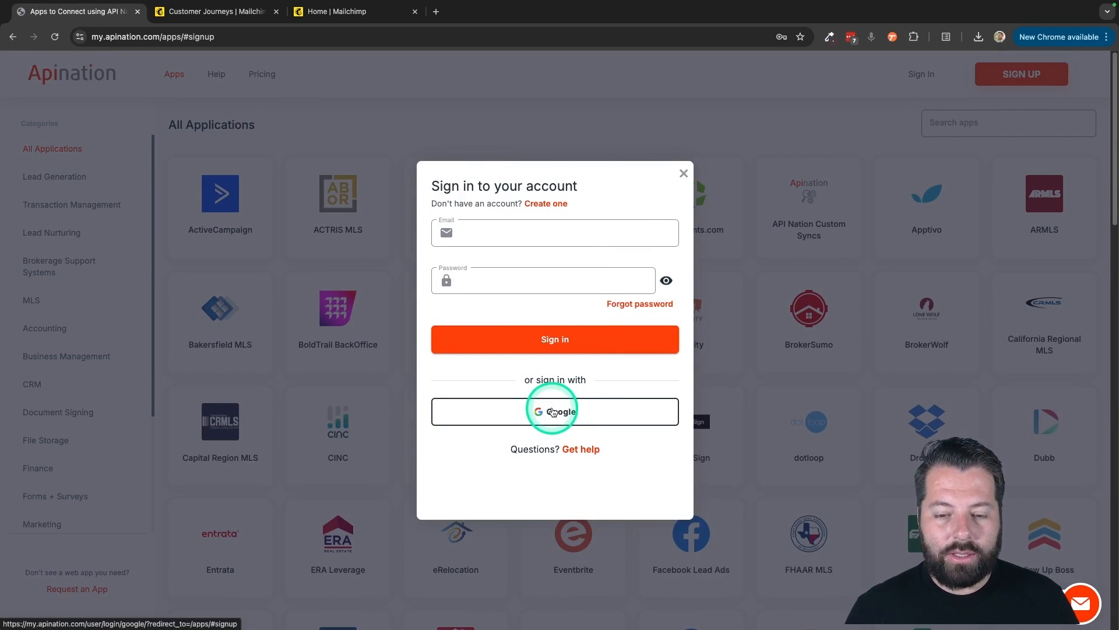
{"action": "left_click", "coordinate": [555, 411]}
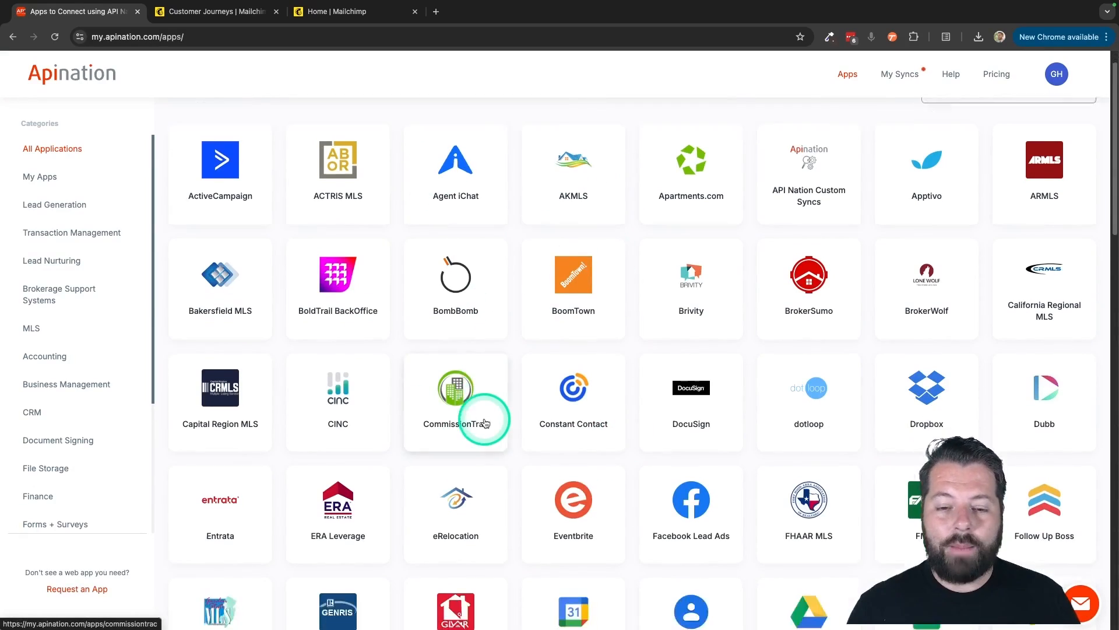
- Browse the All Applications grid and bring up Mailchimp's integration page
{"action": "scroll", "scroll_direction": "down", "scroll_amount": 3}
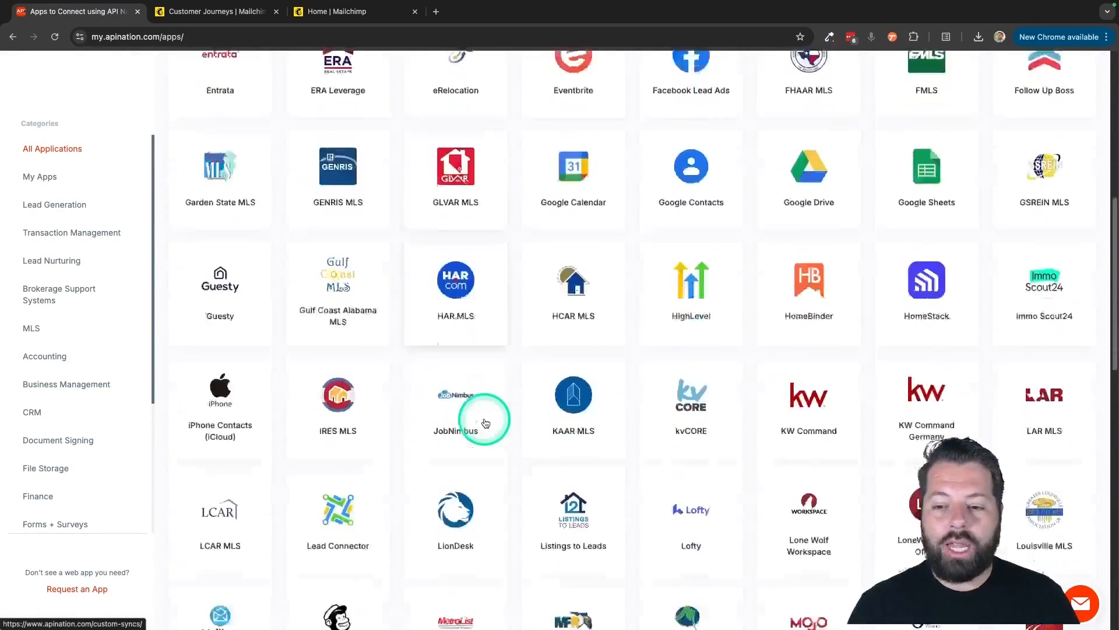
{"action": "scroll", "scroll_direction": "down", "scroll_amount": 3}
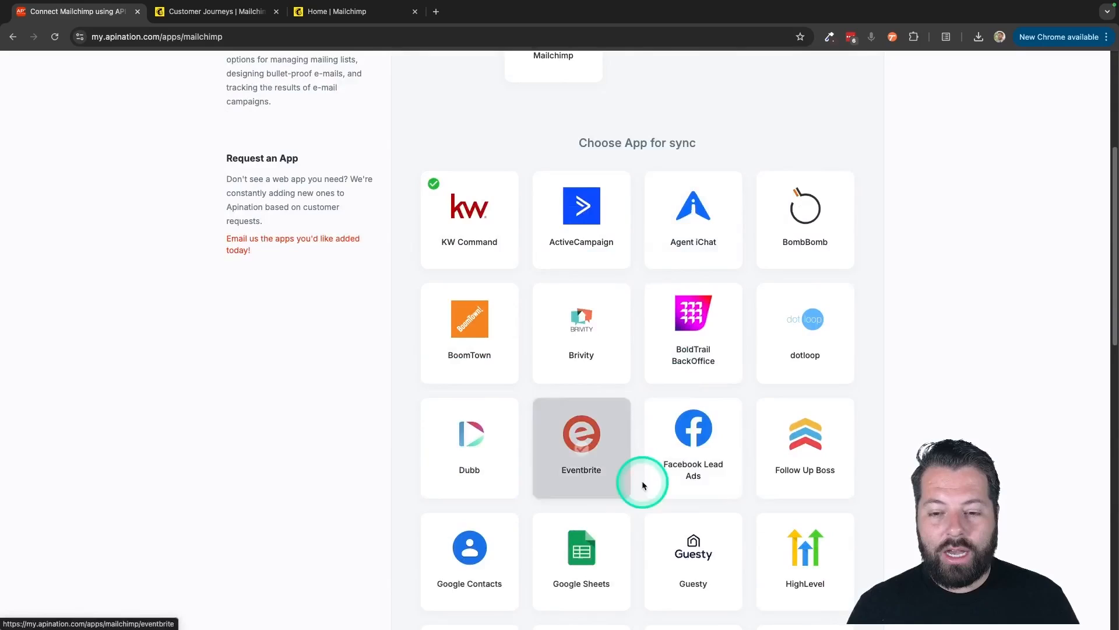
{"action": "scroll", "scroll_direction": "down", "scroll_amount": 3}
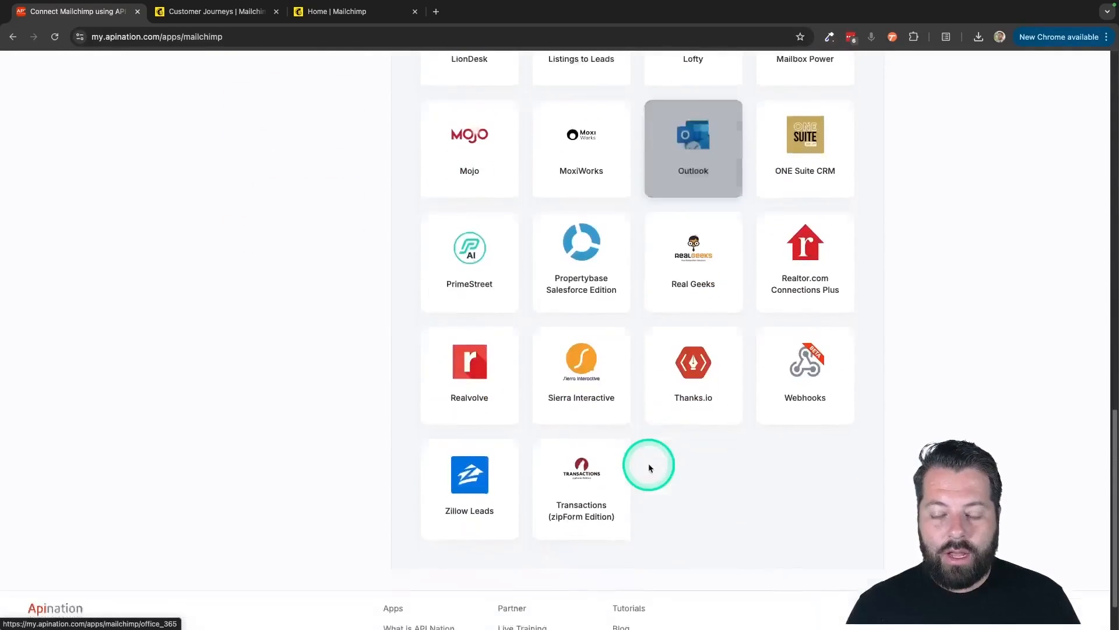
{"action": "scroll", "scroll_direction": "up", "scroll_amount": 3}
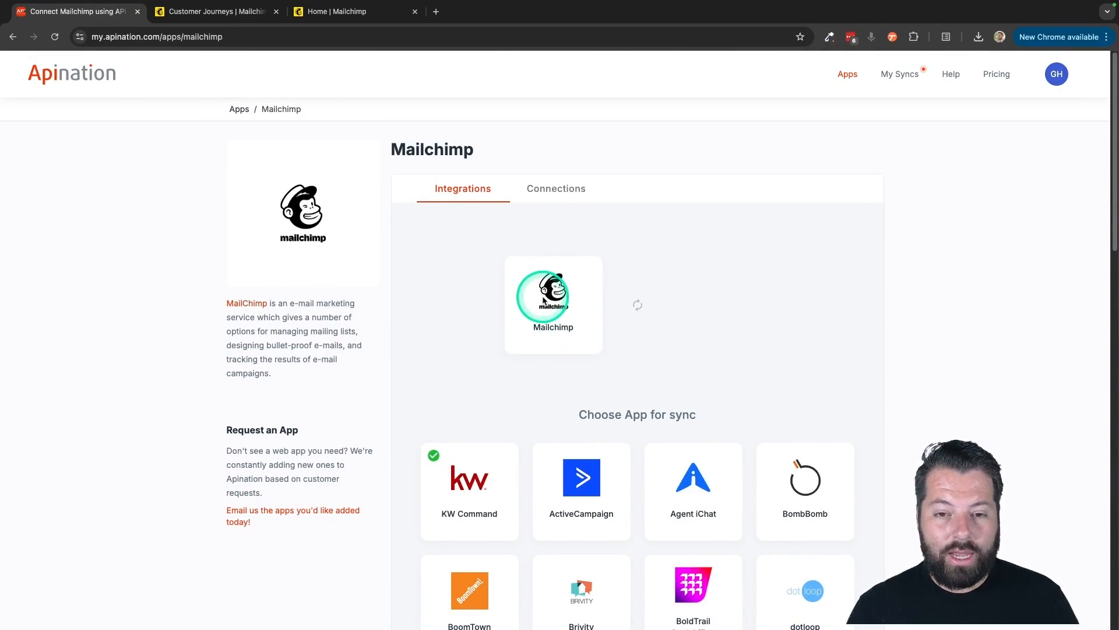
- Start a new Mailchimp account connection named 'Gabe Co', then go to the Mailchimp dashboard
{"action": "left_click", "coordinate": [556, 189]}
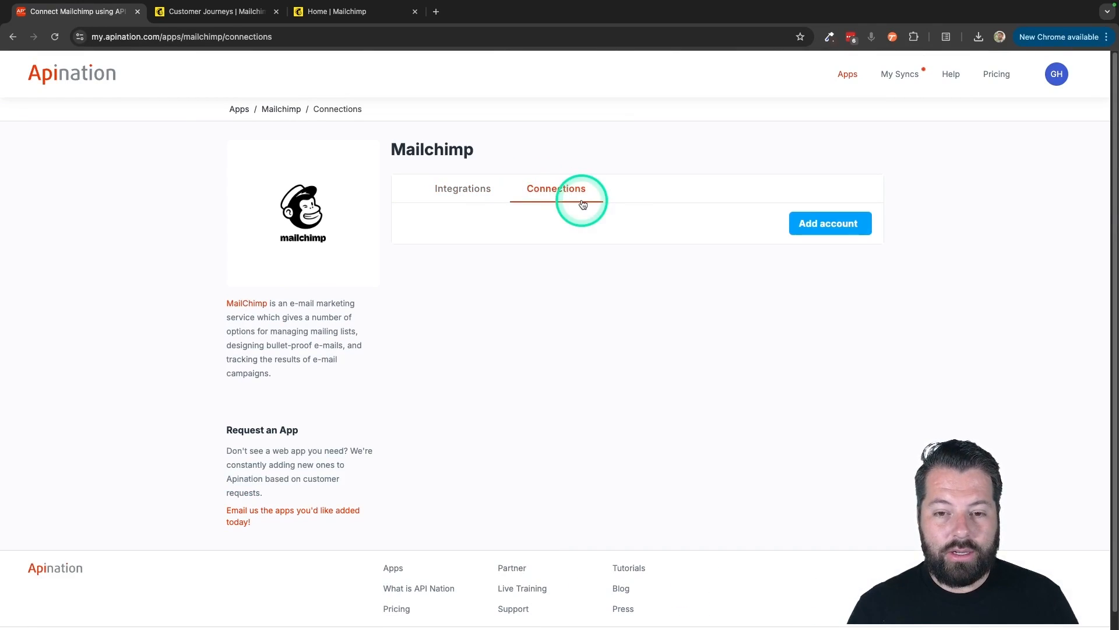
{"action": "left_click", "coordinate": [828, 222]}
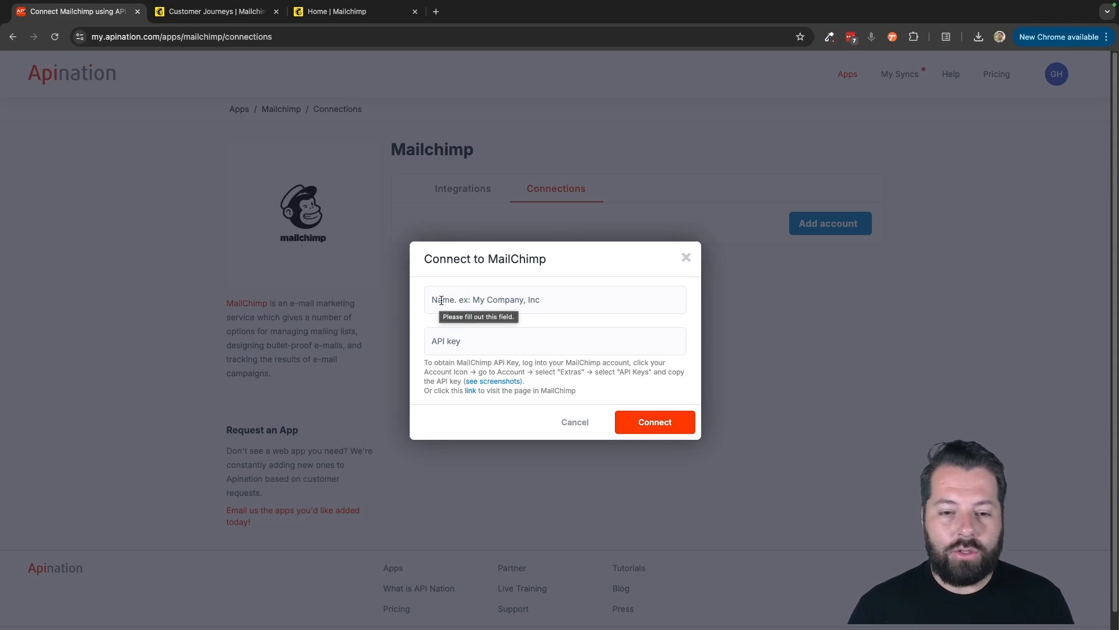
{"action": "type", "text": "Gabe Co"}
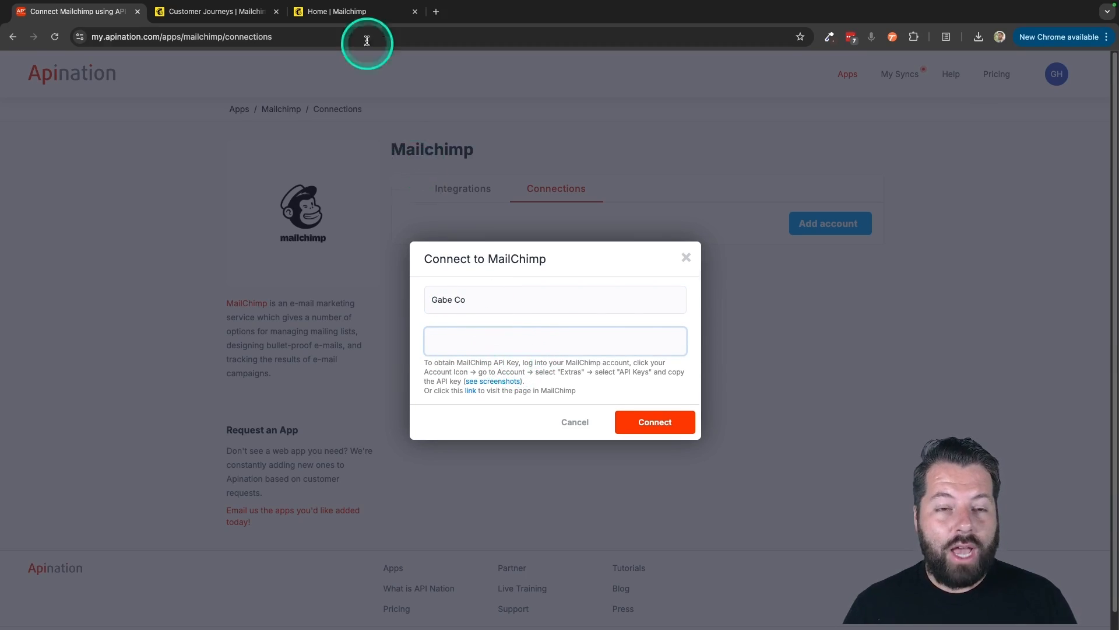
{"action": "left_click", "coordinate": [336, 12]}
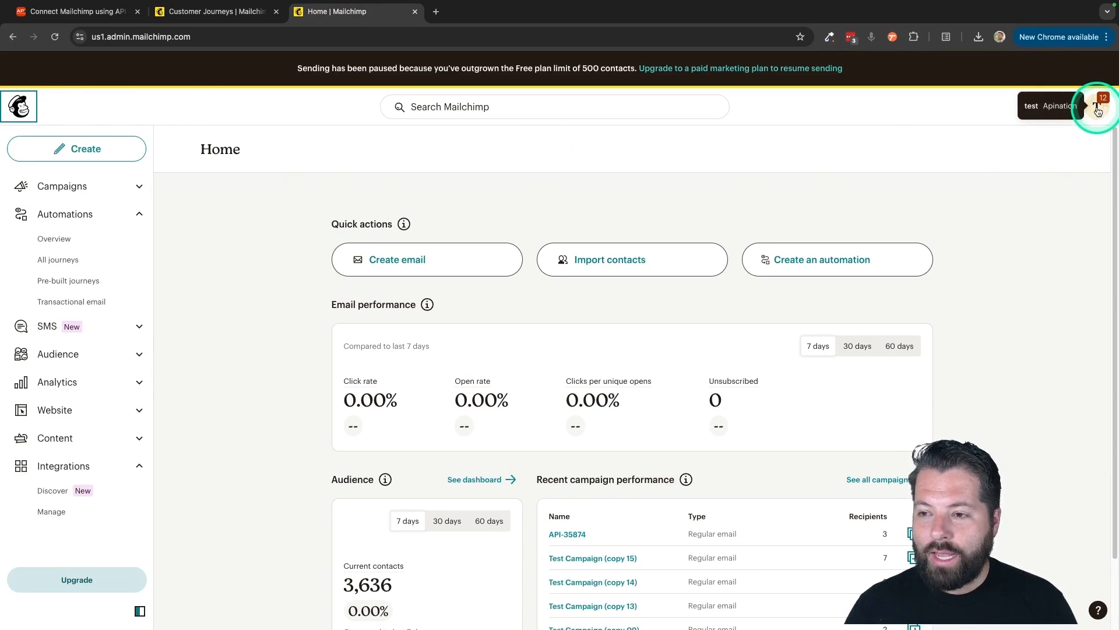
- Go to the account's API keys under Profile > Extras and start a new key
{"action": "left_click", "coordinate": [1100, 105]}
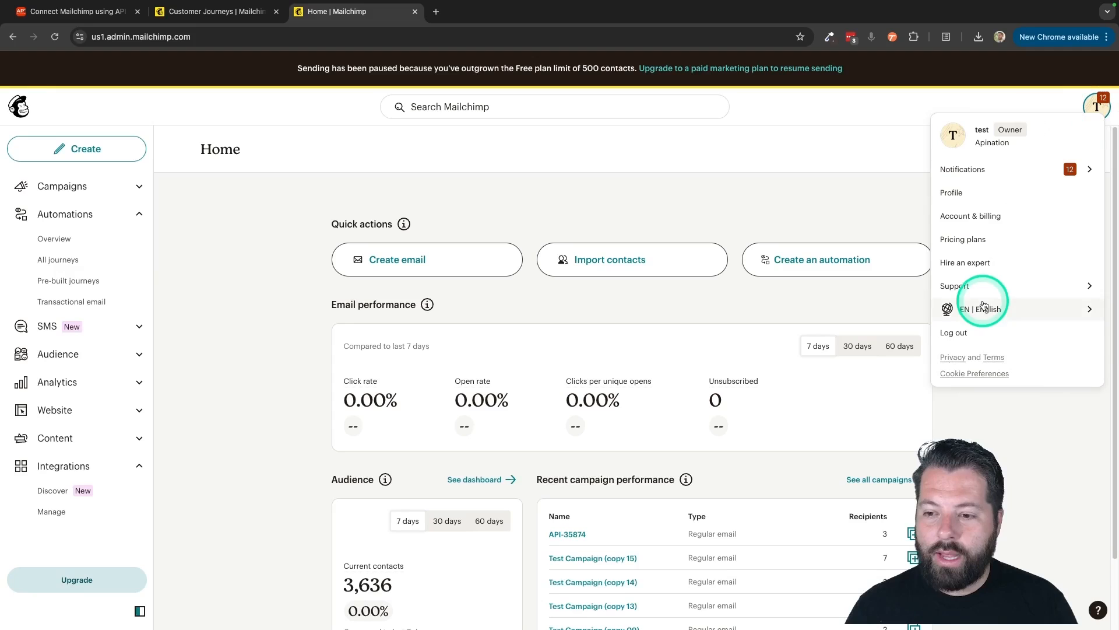
{"action": "left_click", "coordinate": [952, 192]}
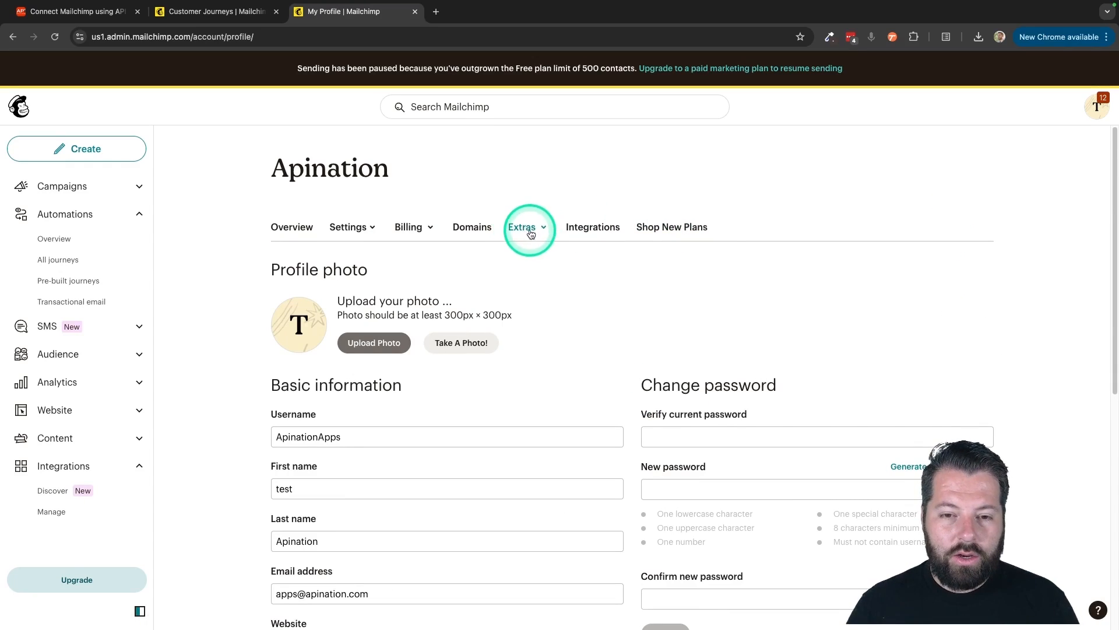
{"action": "left_click", "coordinate": [522, 226]}
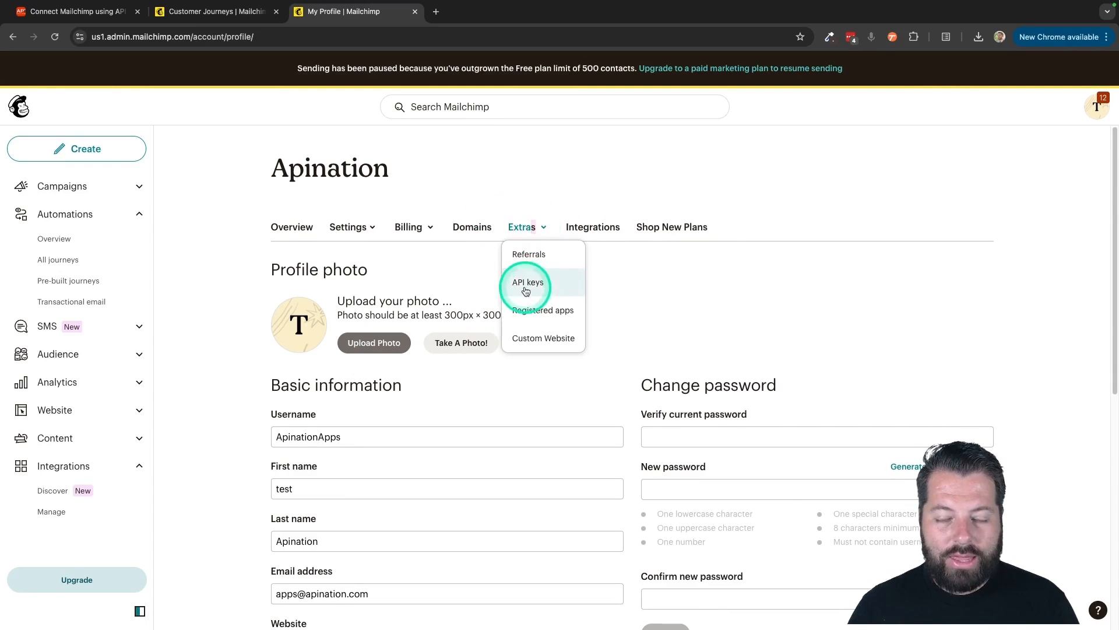
{"action": "left_click", "coordinate": [527, 282]}
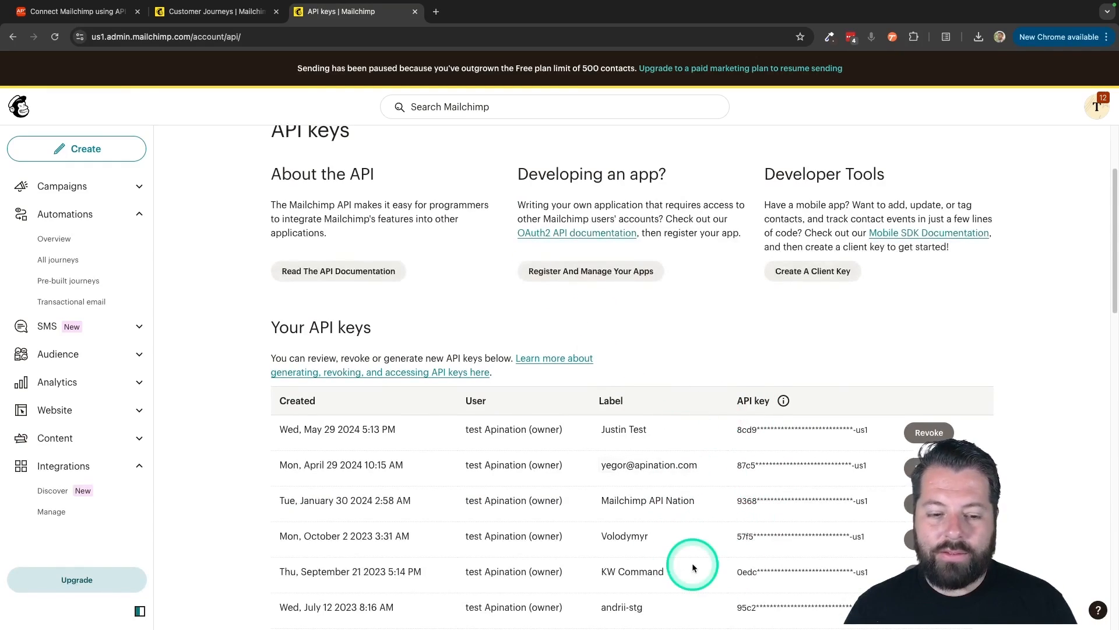
{"action": "scroll", "scroll_direction": "down", "scroll_amount": 3}
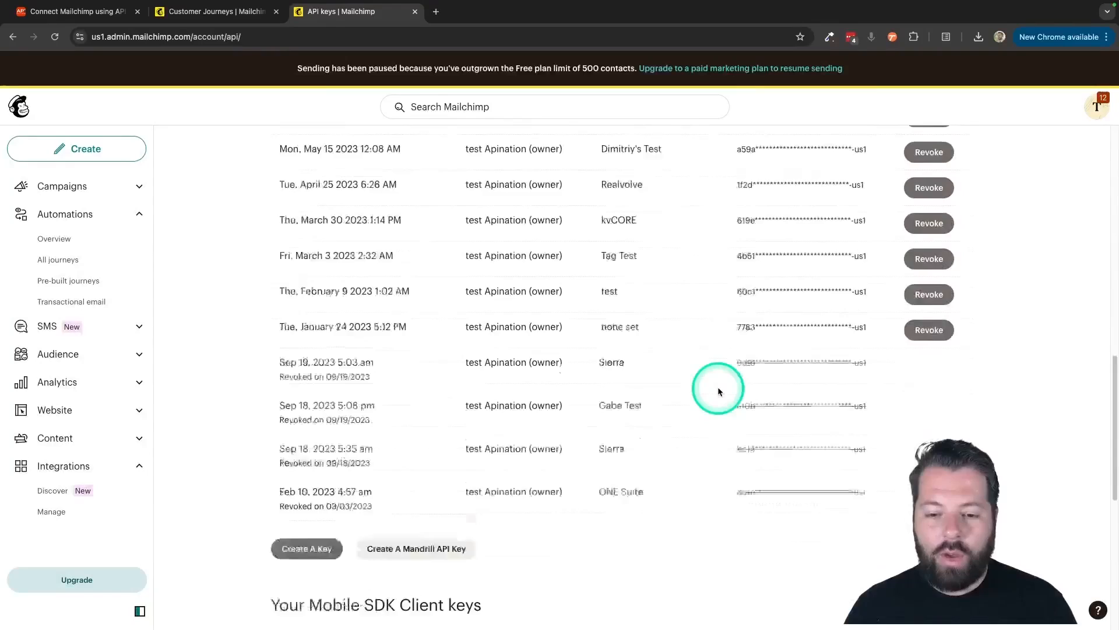
{"action": "left_click", "coordinate": [306, 548]}
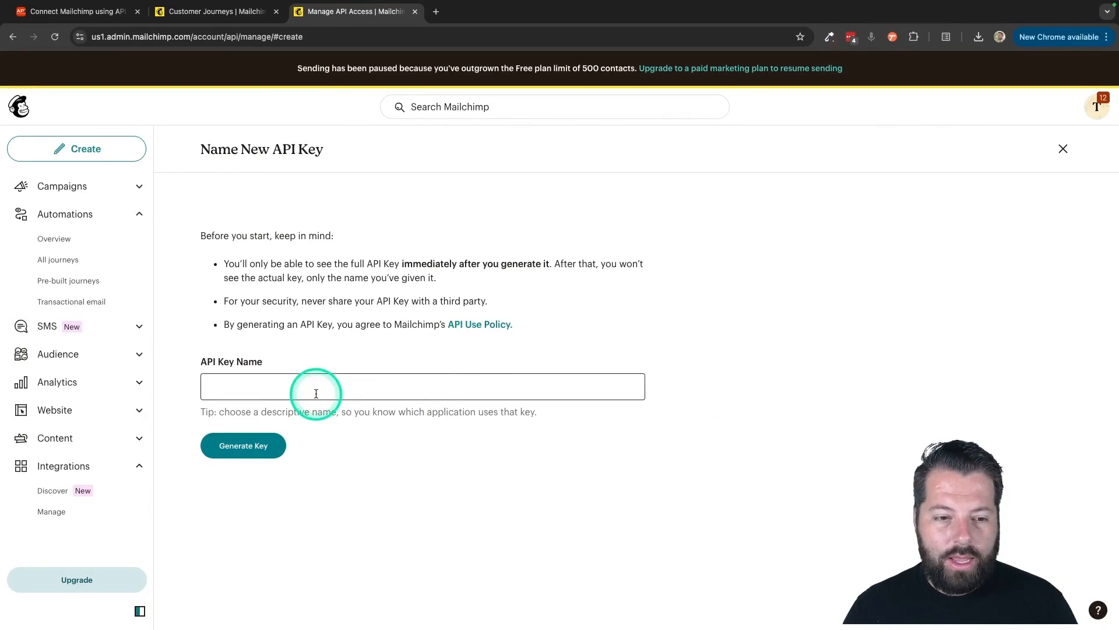
- Generate a Mailchimp API key named 'Gabe Co Key' and copy it to the clipboard
{"action": "type", "text": "Gabe Co Key"}
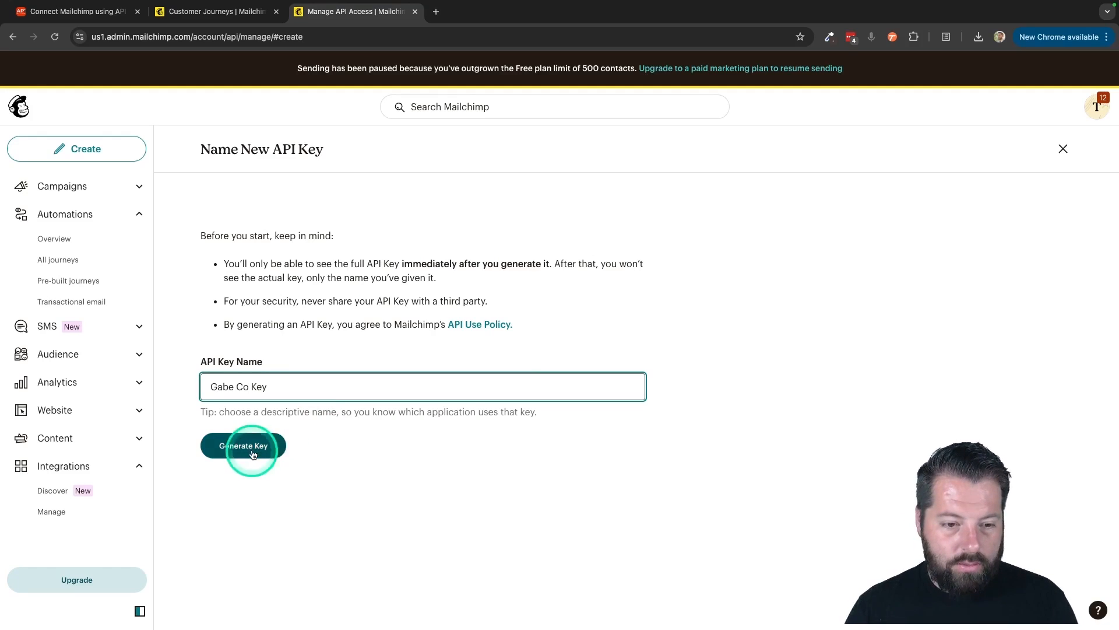
{"action": "left_click", "coordinate": [243, 445]}
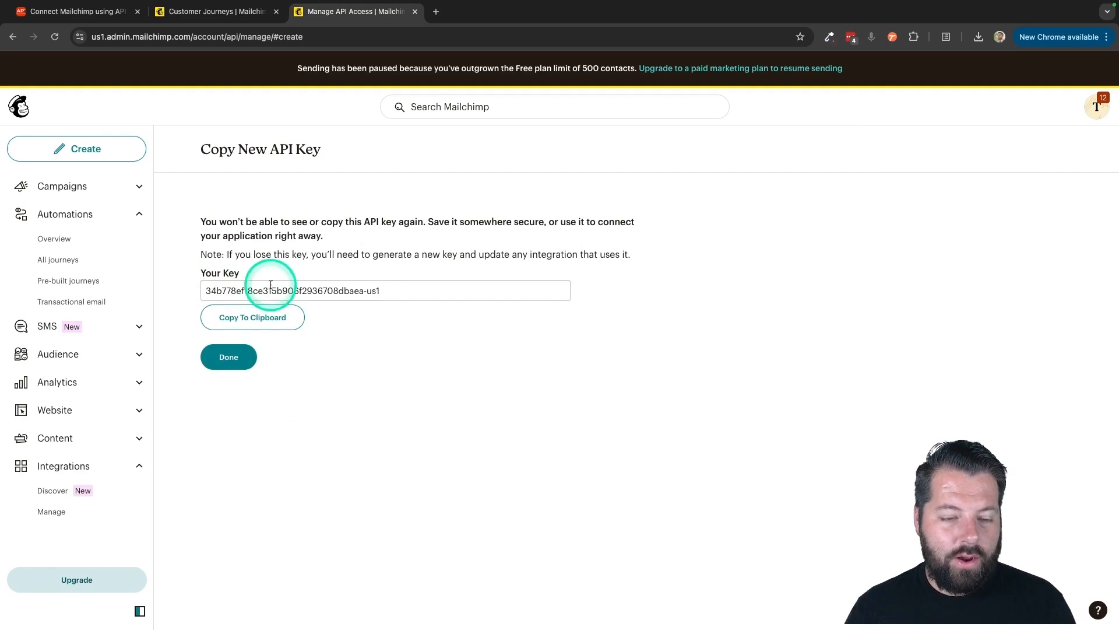
{"action": "left_click", "coordinate": [251, 317]}
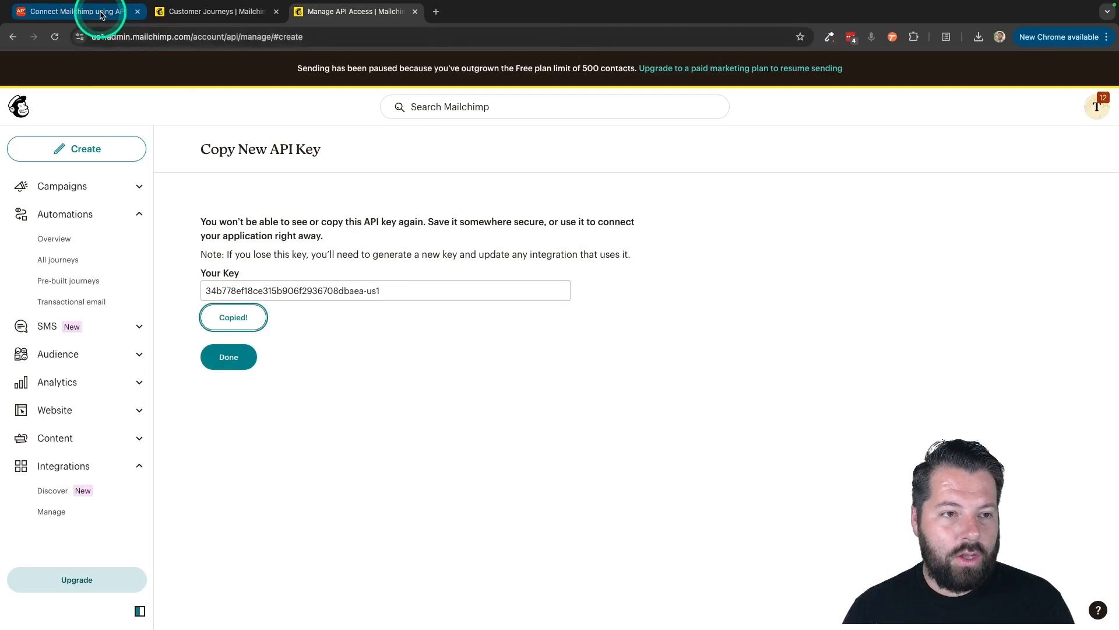
- Paste the new key into Apination's form and connect the 'Gabe Co' Mailchimp account
{"action": "left_click", "coordinate": [68, 11]}
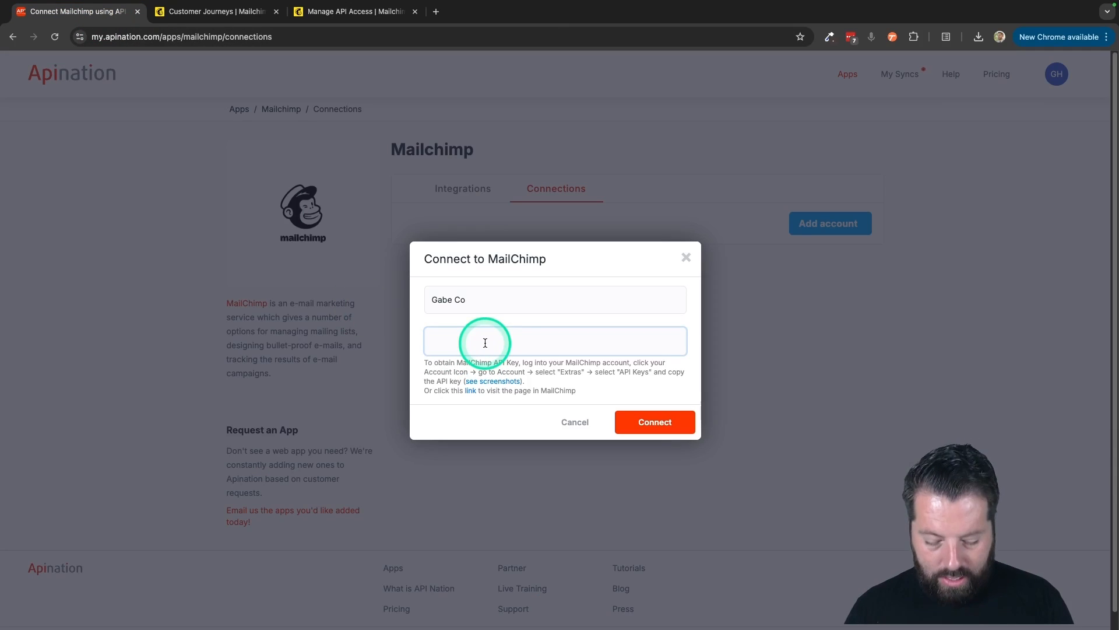
{"action": "left_click", "coordinate": [653, 421]}
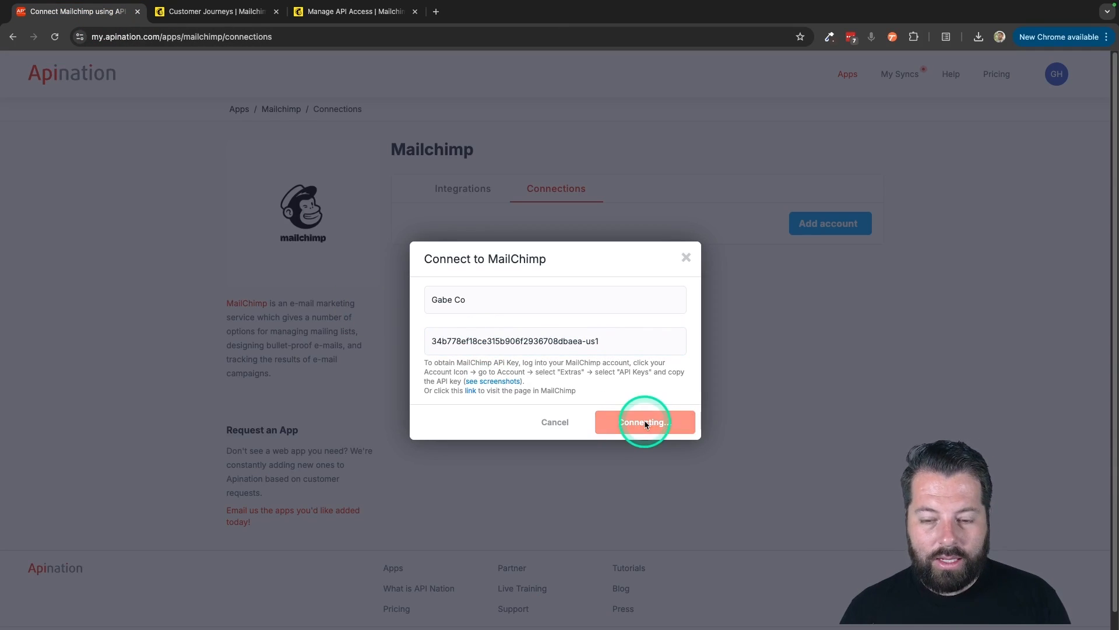
{"action": "left_click", "coordinate": [643, 423]}
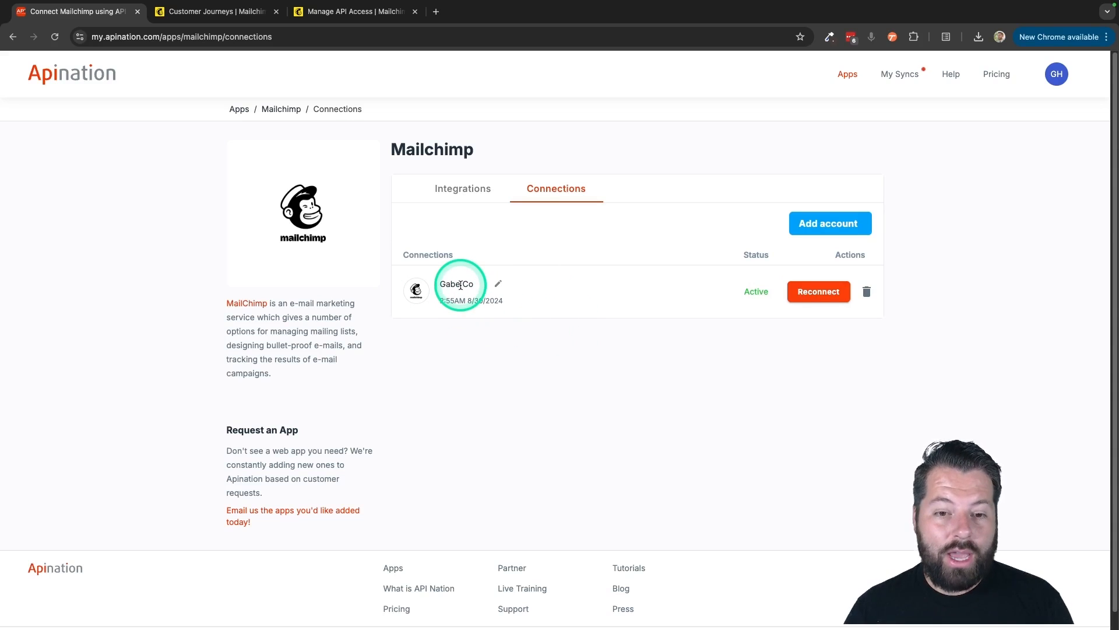
{"action": "left_click", "coordinate": [462, 188]}
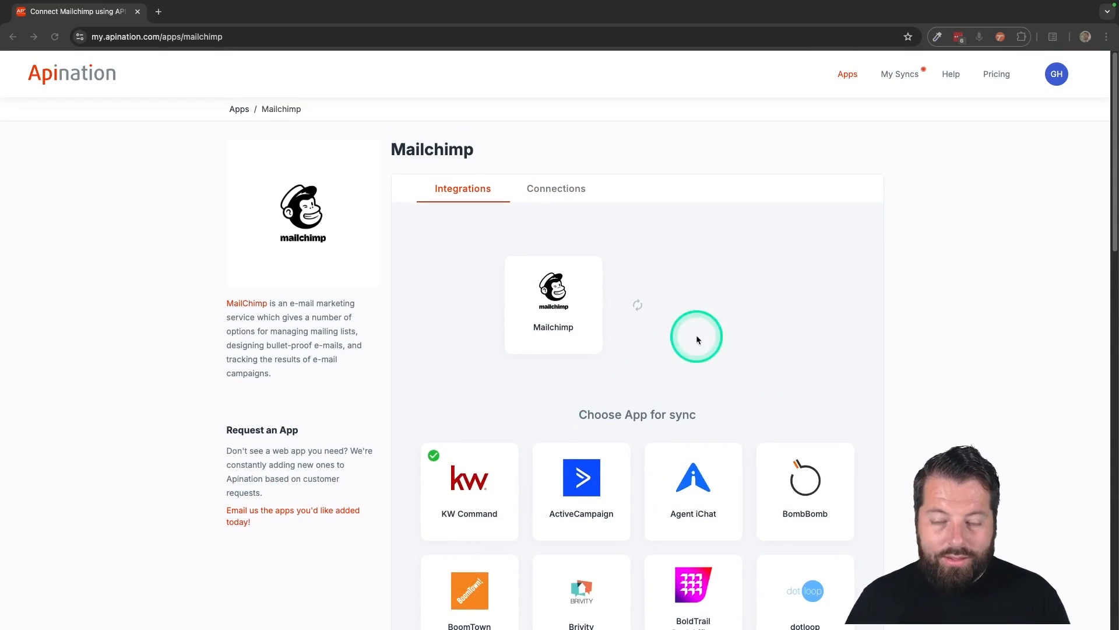
- Pick Facebook Lead Ads and activate the Facebook Lead Ads to Mailchimp subscribers sync
{"action": "scroll", "scroll_direction": "down", "scroll_amount": 3}
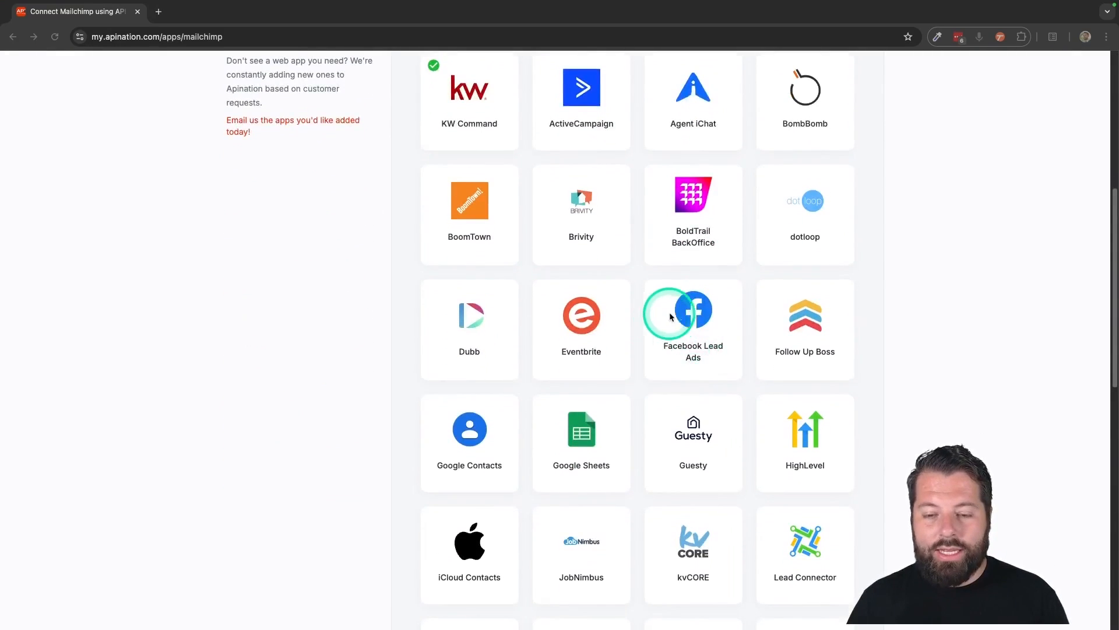
{"action": "scroll", "scroll_direction": "down", "scroll_amount": 3}
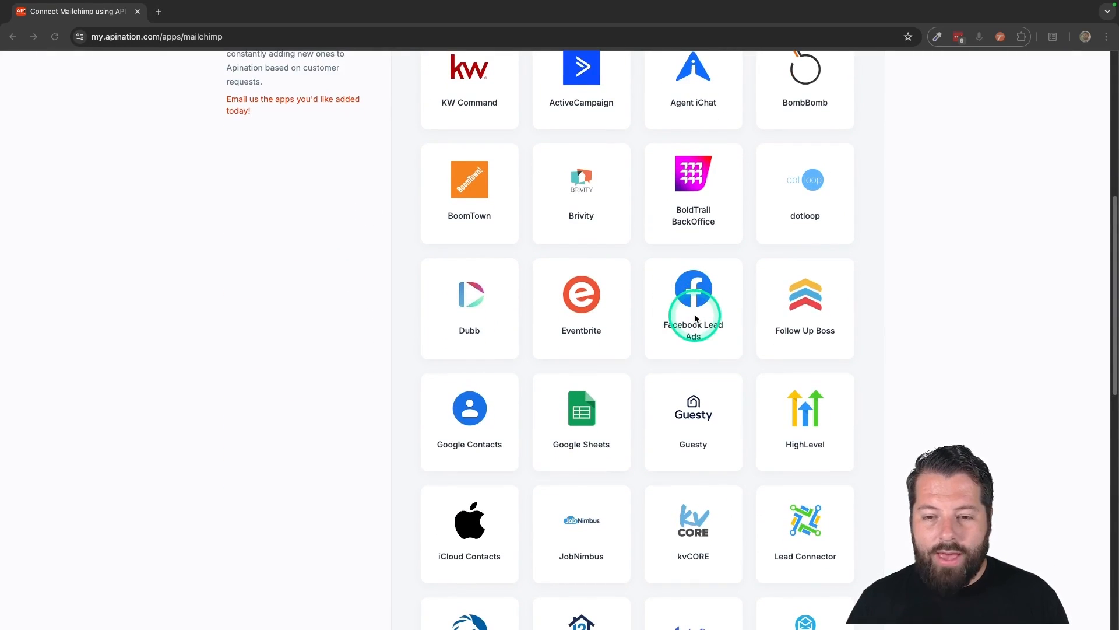
{"action": "left_click", "coordinate": [692, 308]}
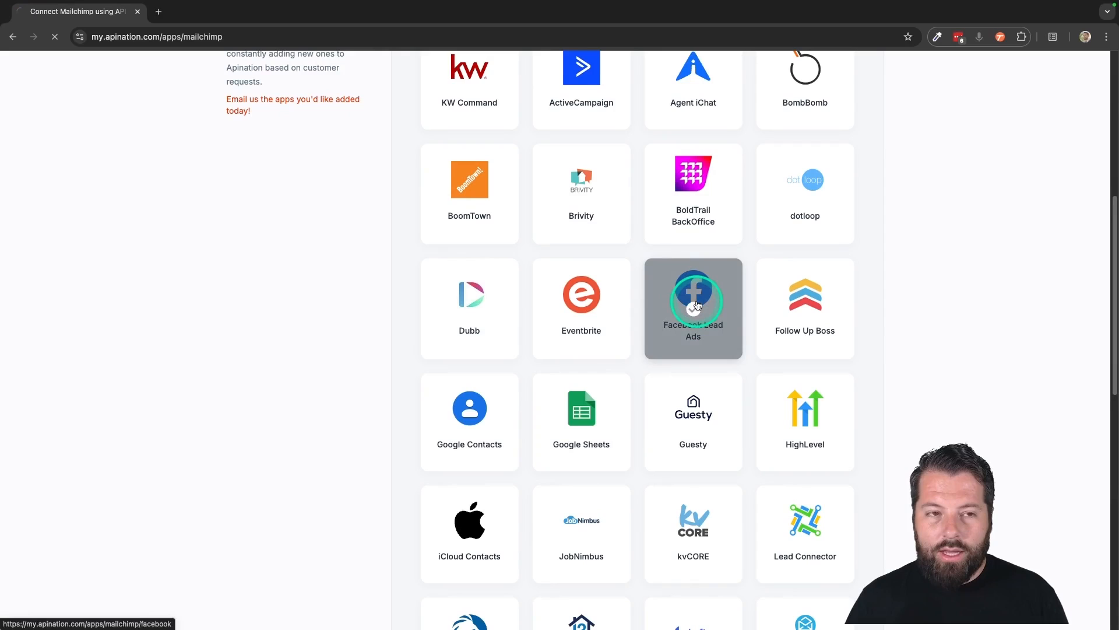
{"action": "left_click", "coordinate": [692, 301]}
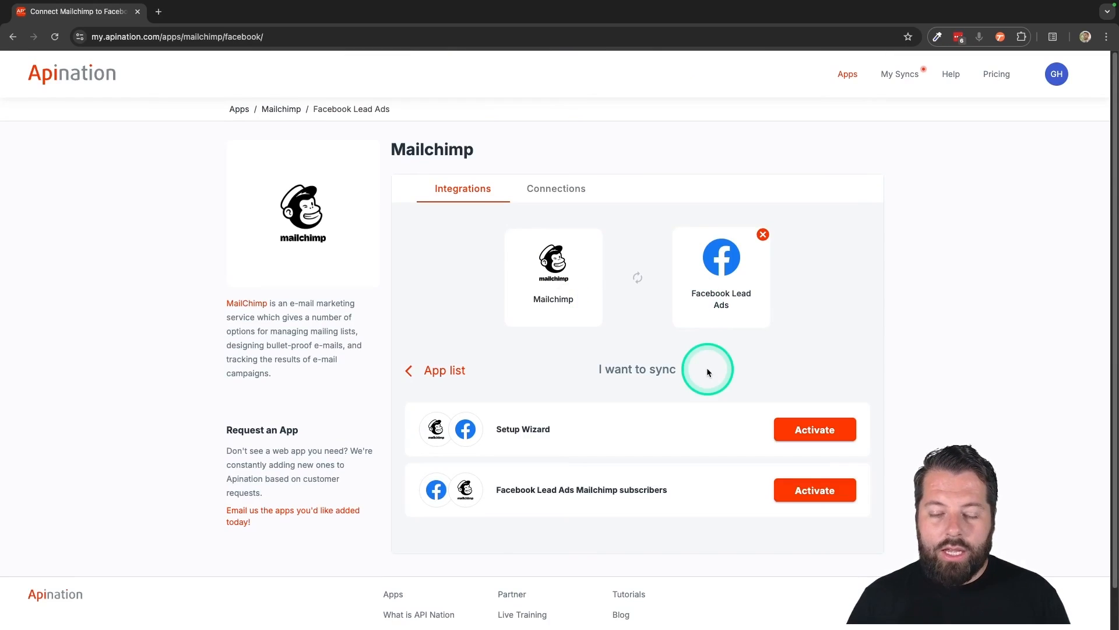
{"action": "scroll", "scroll_direction": "down", "scroll_amount": 3}
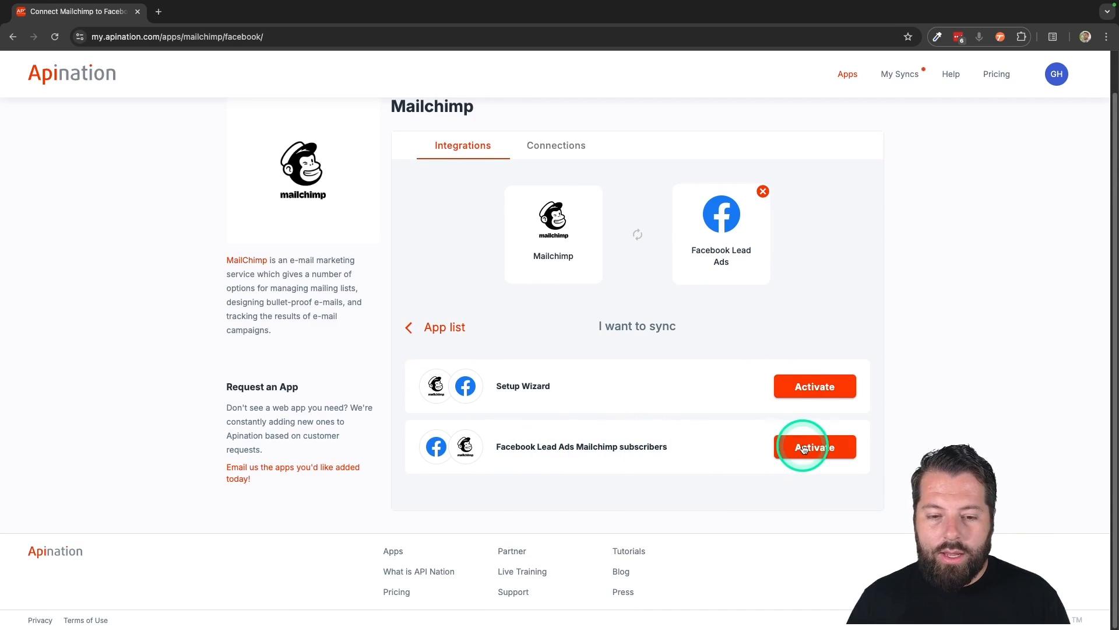
{"action": "left_click", "coordinate": [814, 446]}
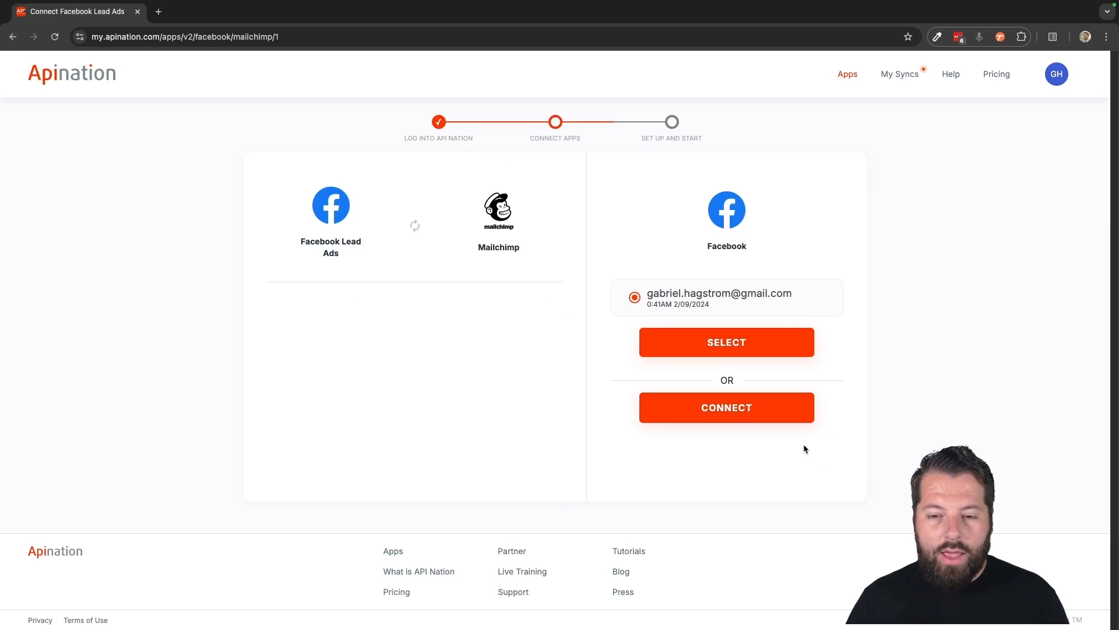
- Link the Facebook account and select the Gabe Co Mailchimp account for the sync
{"action": "left_click", "coordinate": [726, 407]}
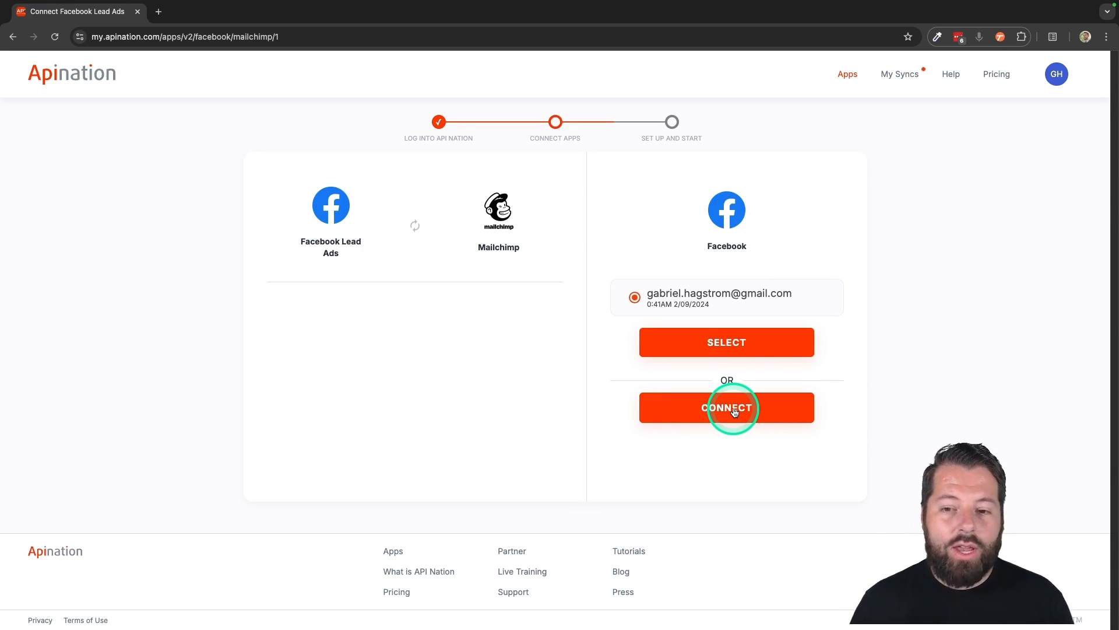
{"action": "left_click", "coordinate": [726, 407]}
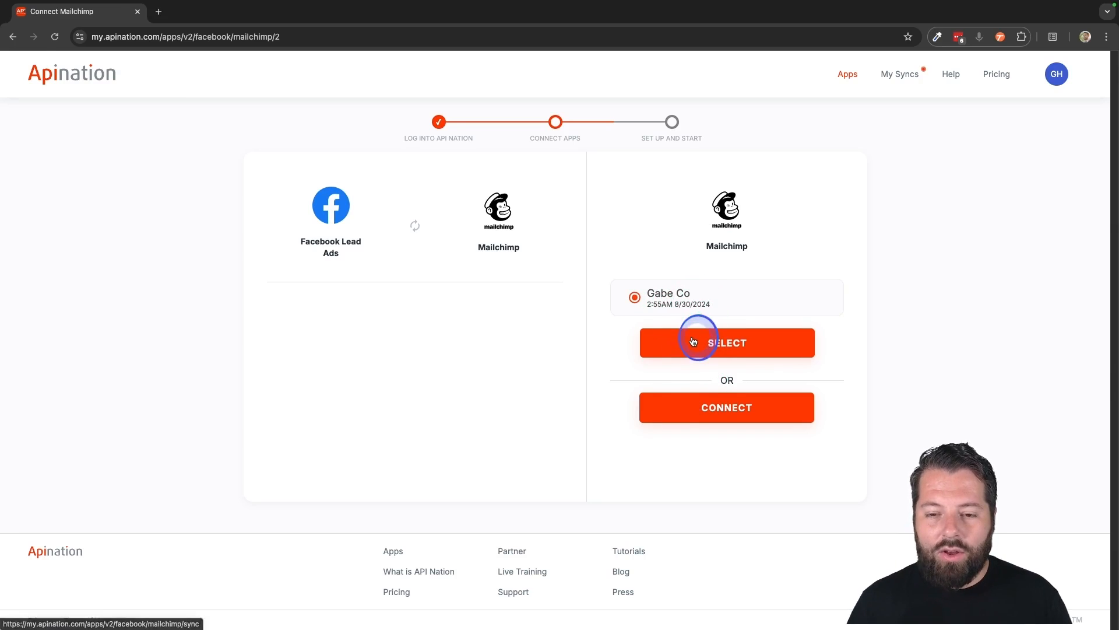
{"action": "left_click", "coordinate": [726, 342]}
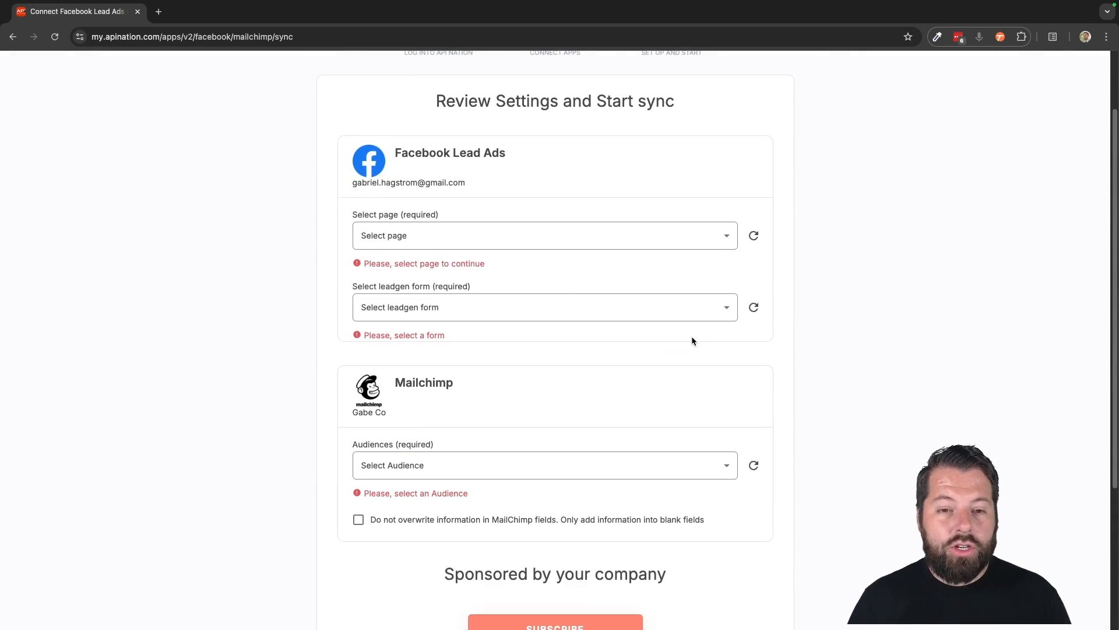
- Choose page Example Real Estate Team, Test Form, and Real Estate Clients audience, then subscribe
{"action": "left_click", "coordinate": [530, 198]}
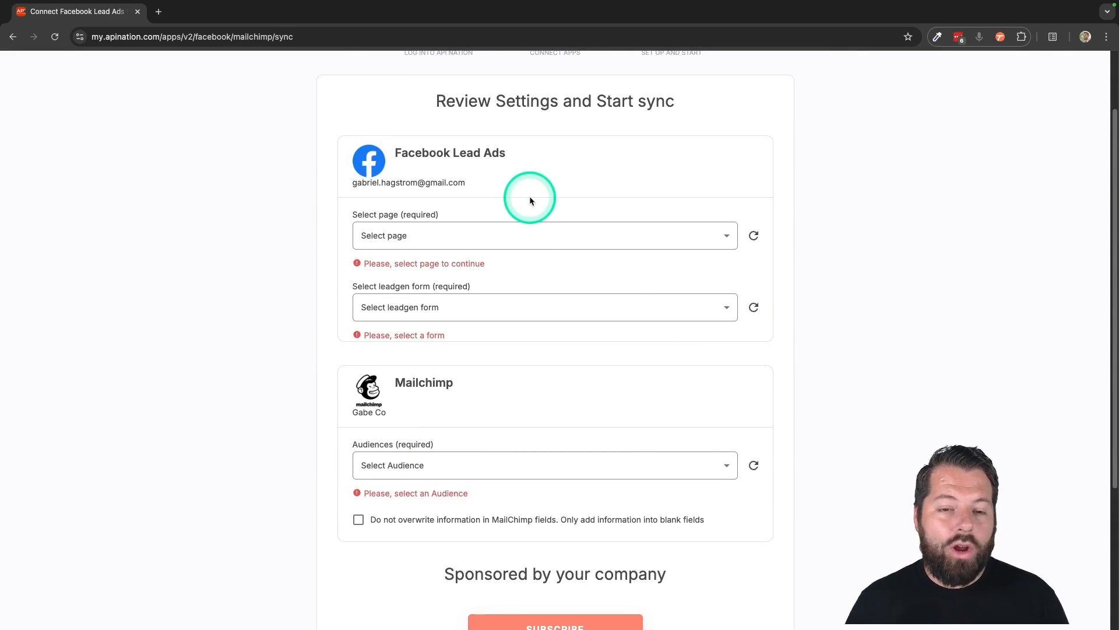
{"action": "mouse_move", "coordinate": [540, 244]}
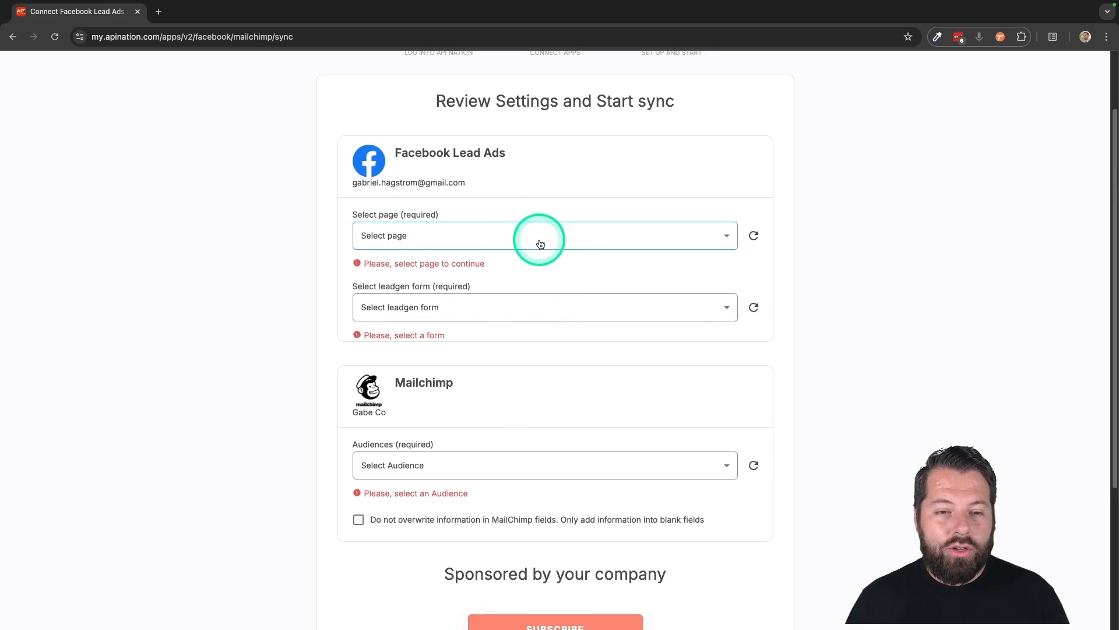
{"action": "left_click", "coordinate": [544, 236]}
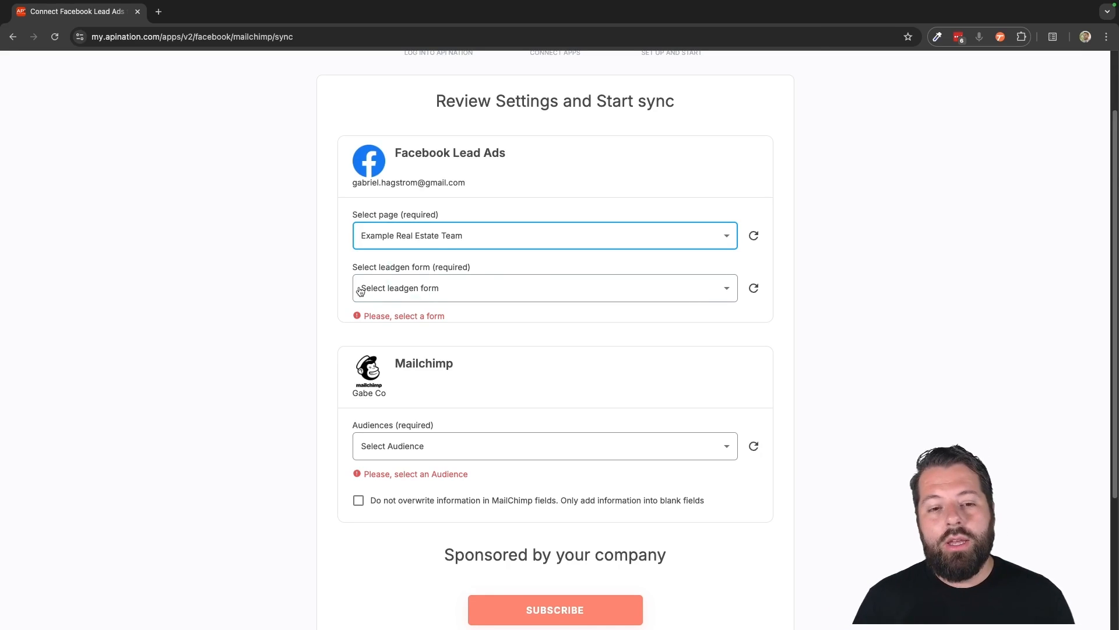
{"action": "left_click", "coordinate": [459, 236]}
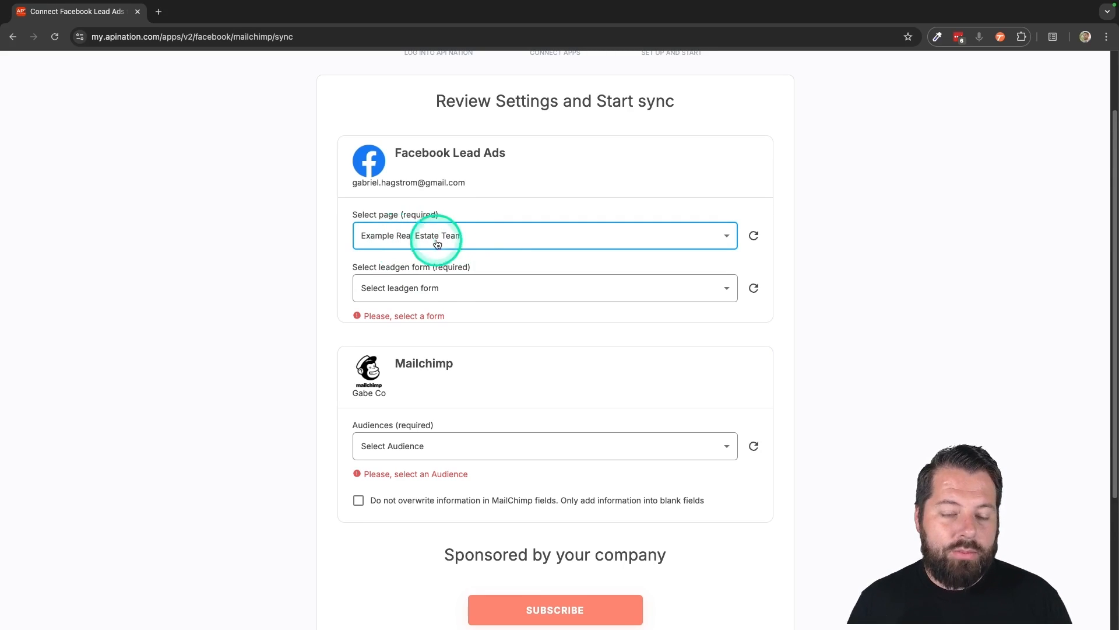
{"action": "scroll", "scroll_direction": "down", "scroll_amount": 3}
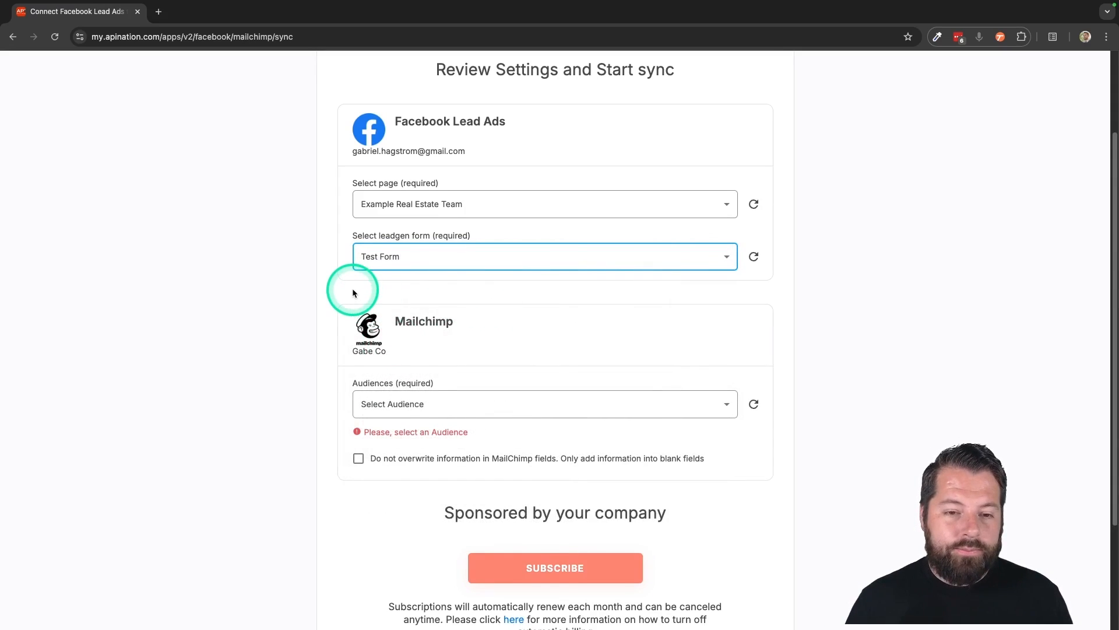
{"action": "scroll", "scroll_direction": "down", "scroll_amount": 3}
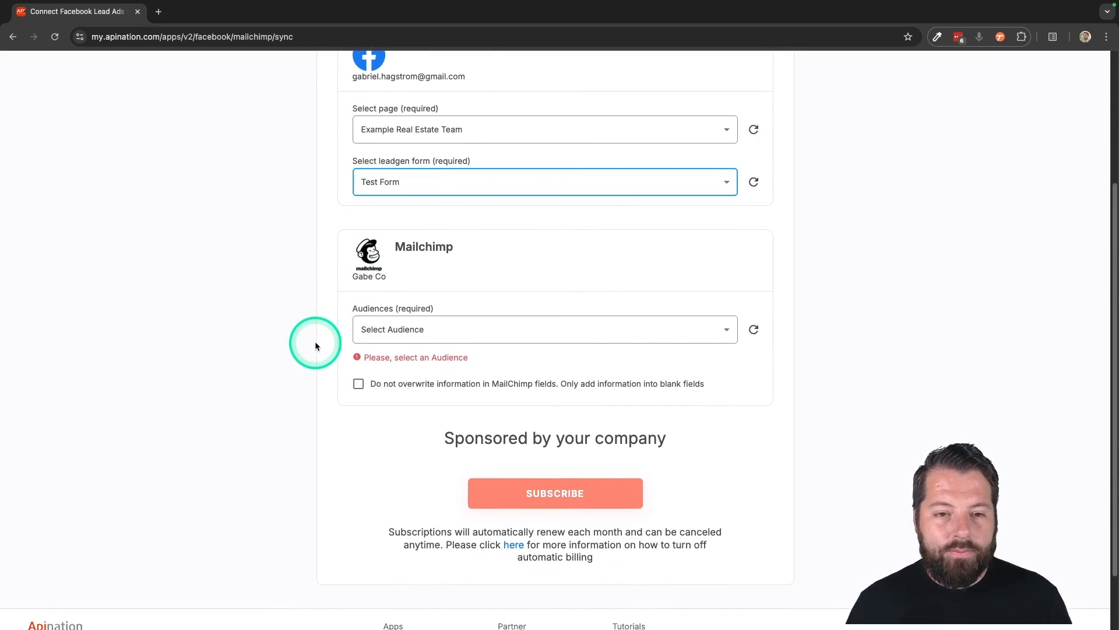
{"action": "scroll", "scroll_direction": "down", "scroll_amount": 3}
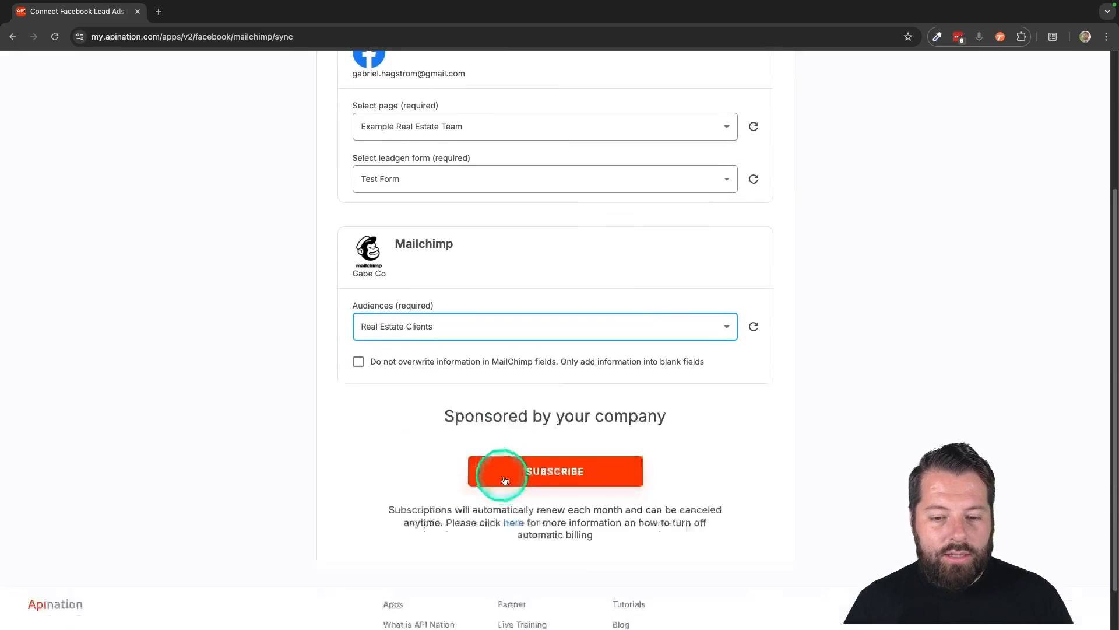
{"action": "left_click", "coordinate": [554, 471]}
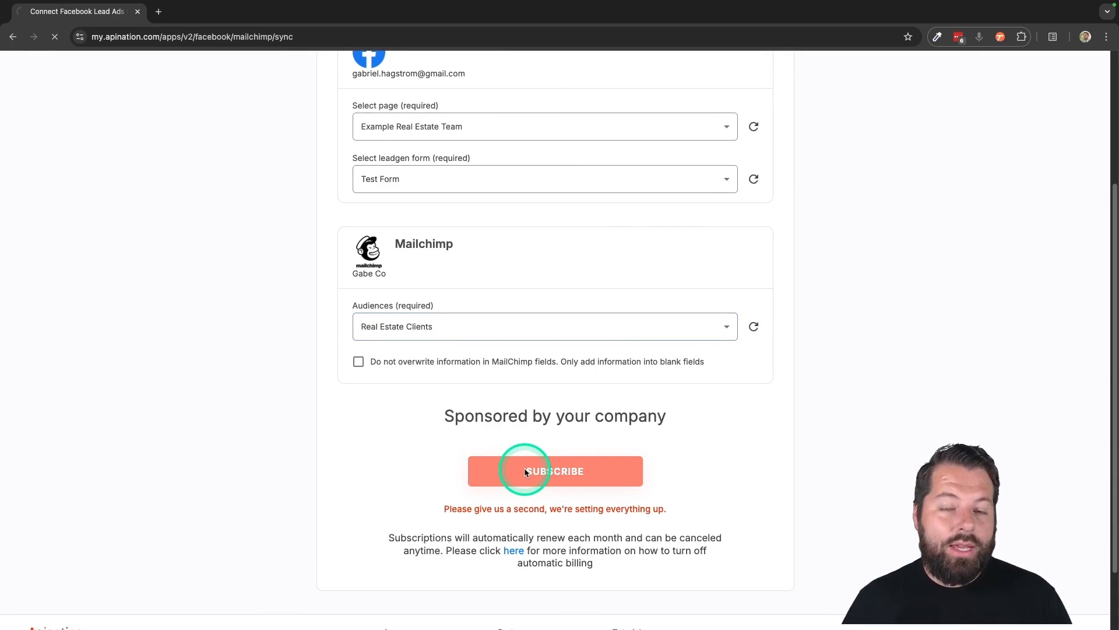
- Finish creating the sync so its workflow settings page opens
{"action": "left_click", "coordinate": [555, 470]}
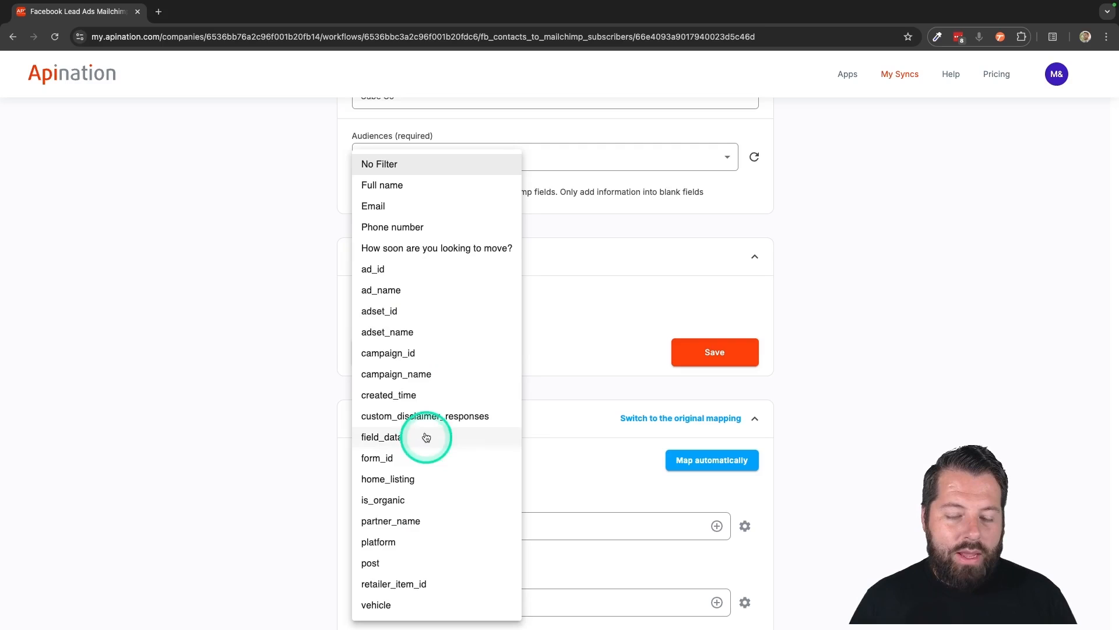
{"action": "mouse_move", "coordinate": [394, 227]}
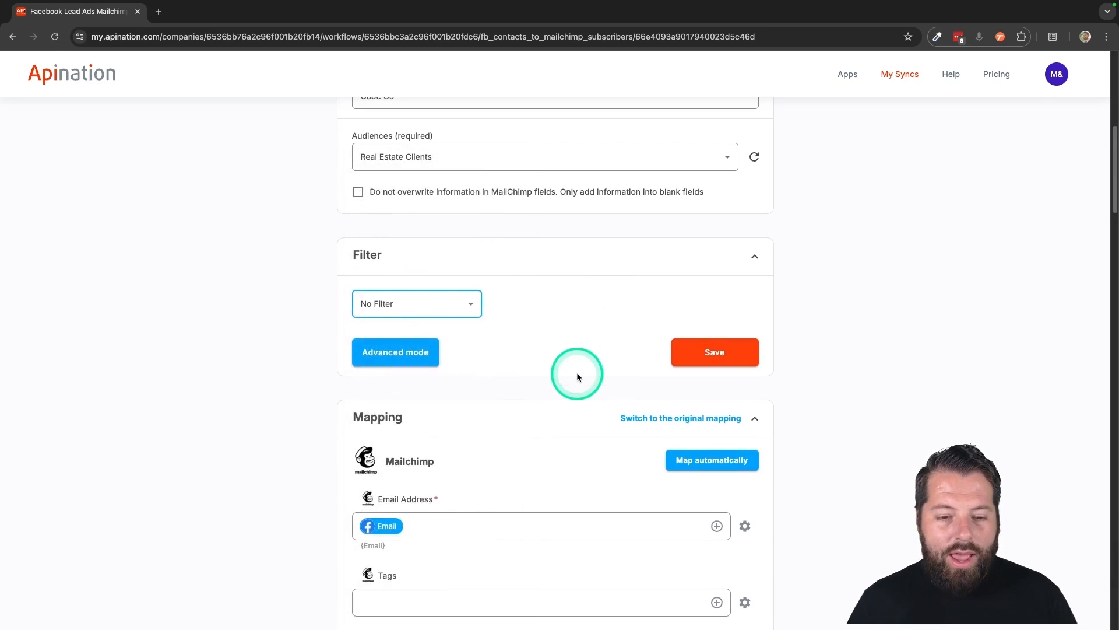
- Add the tag 'testform' in the Mapping section's Tags field
{"action": "scroll", "scroll_direction": "down", "scroll_amount": 3}
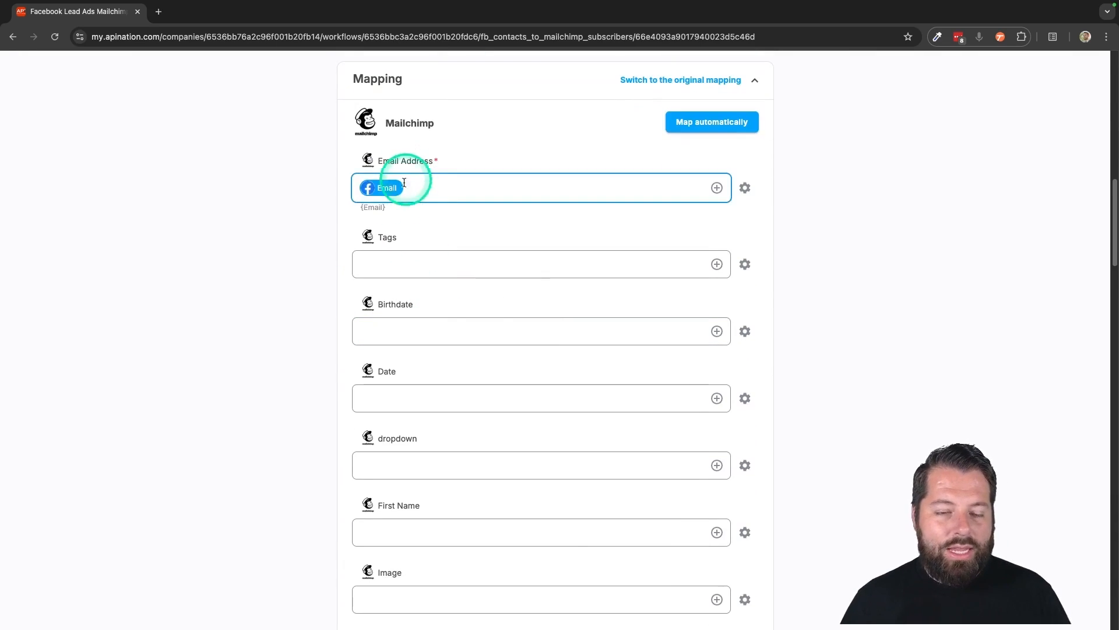
{"action": "scroll", "scroll_direction": "down", "scroll_amount": 3}
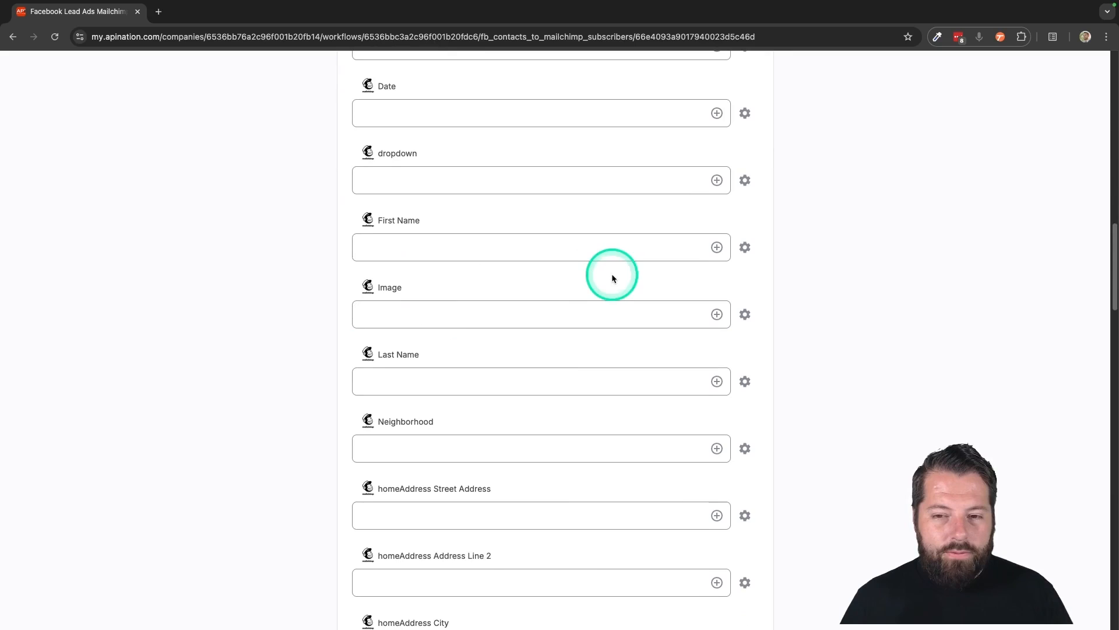
{"action": "left_click", "coordinate": [541, 247]}
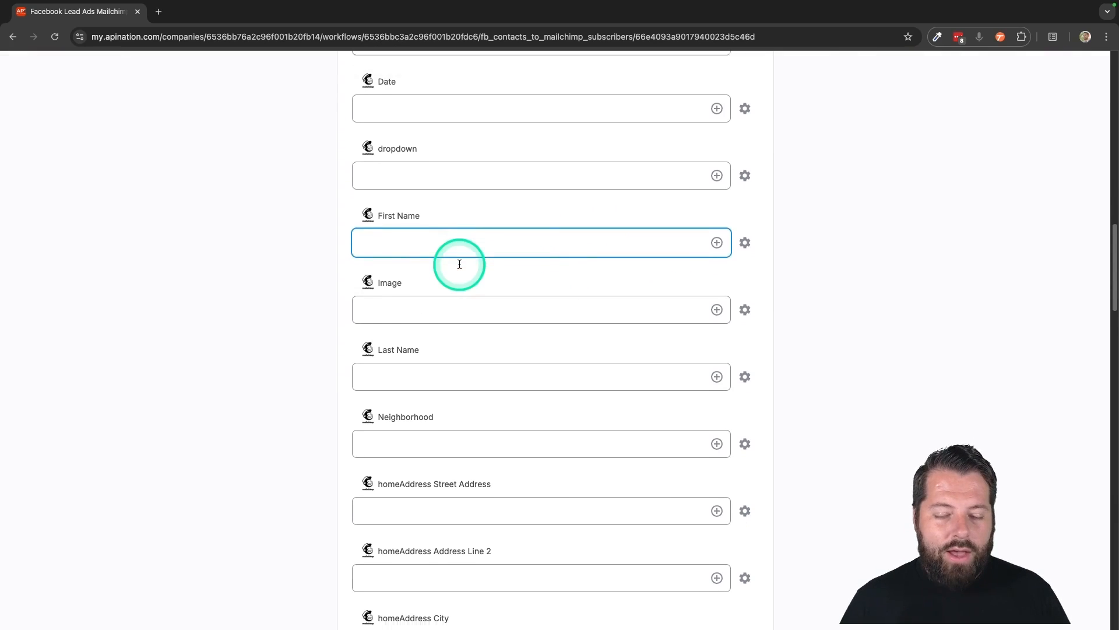
{"action": "scroll", "scroll_direction": "down", "scroll_amount": 3}
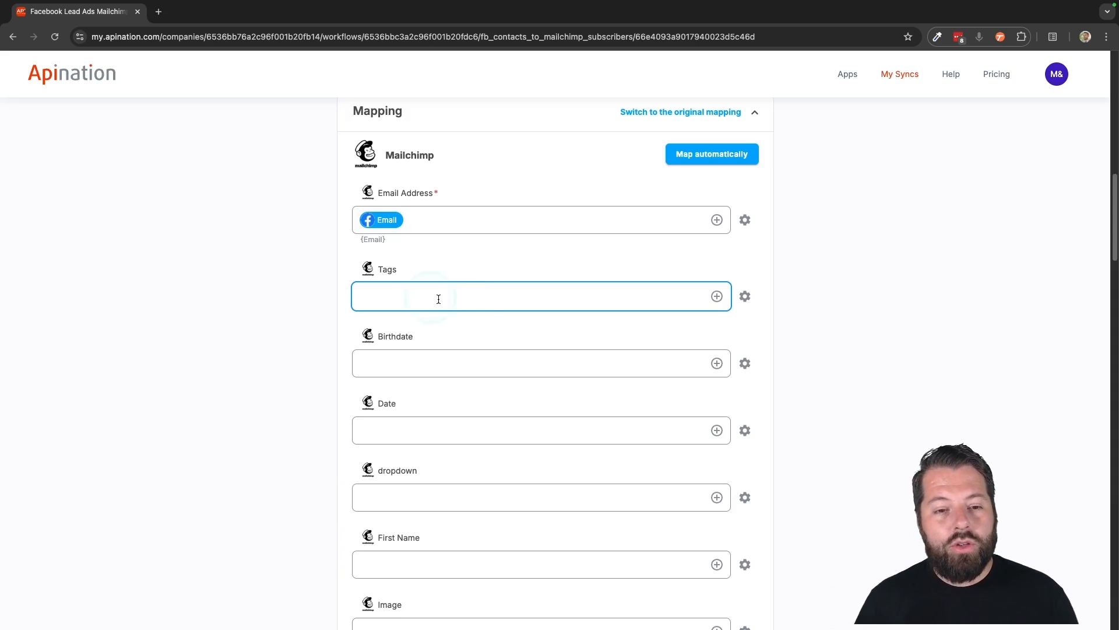
{"action": "left_click", "coordinate": [471, 312]}
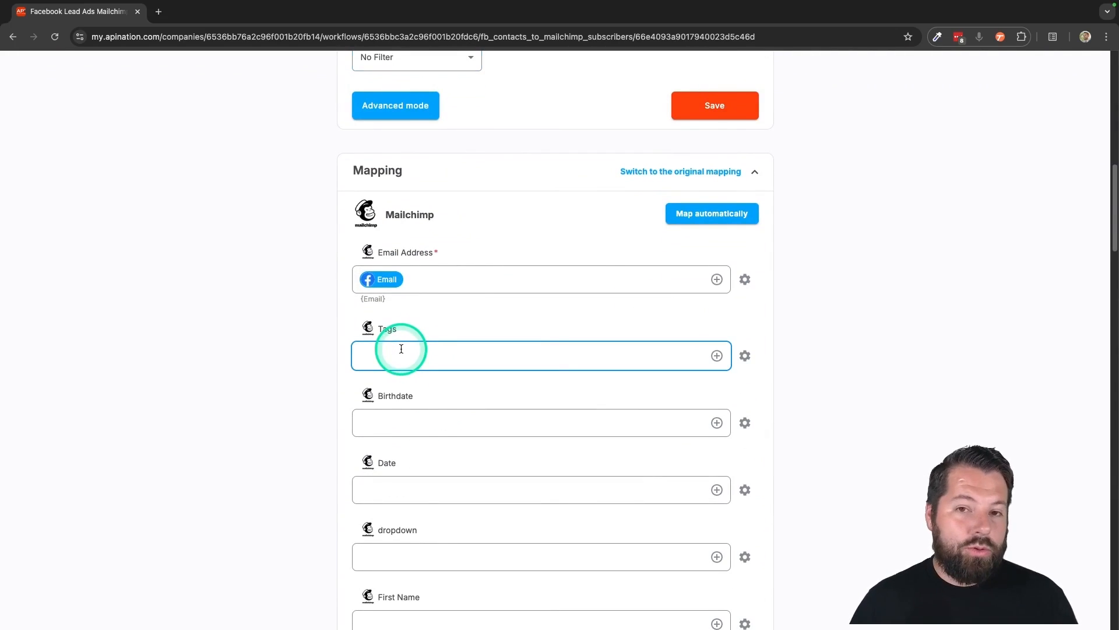
{"action": "type", "text": "testform"}
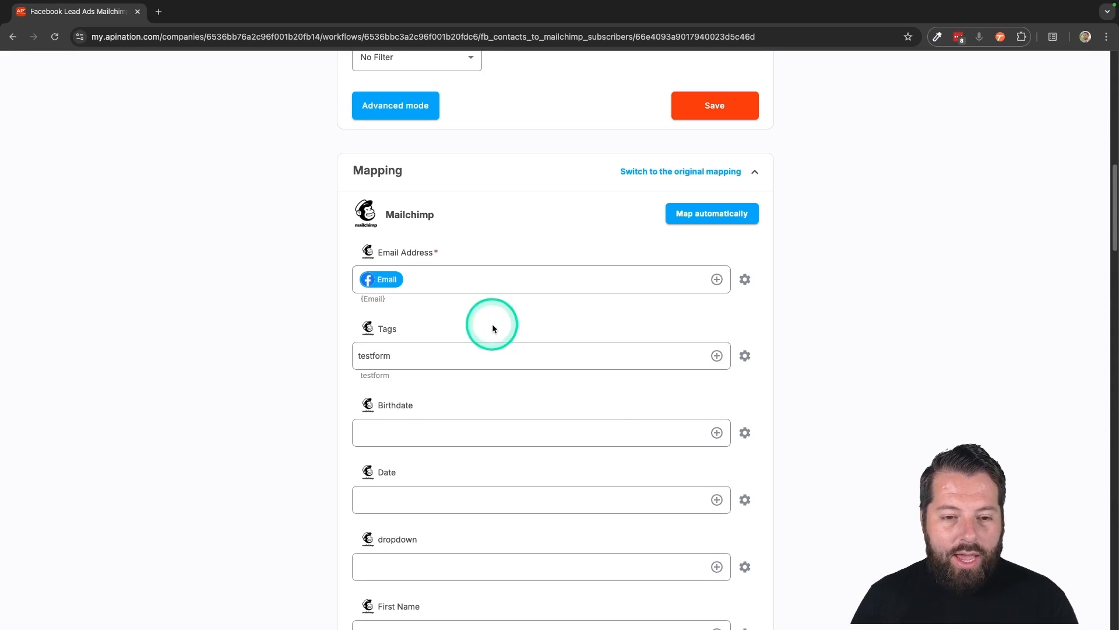
{"action": "scroll", "scroll_direction": "up", "scroll_amount": 3}
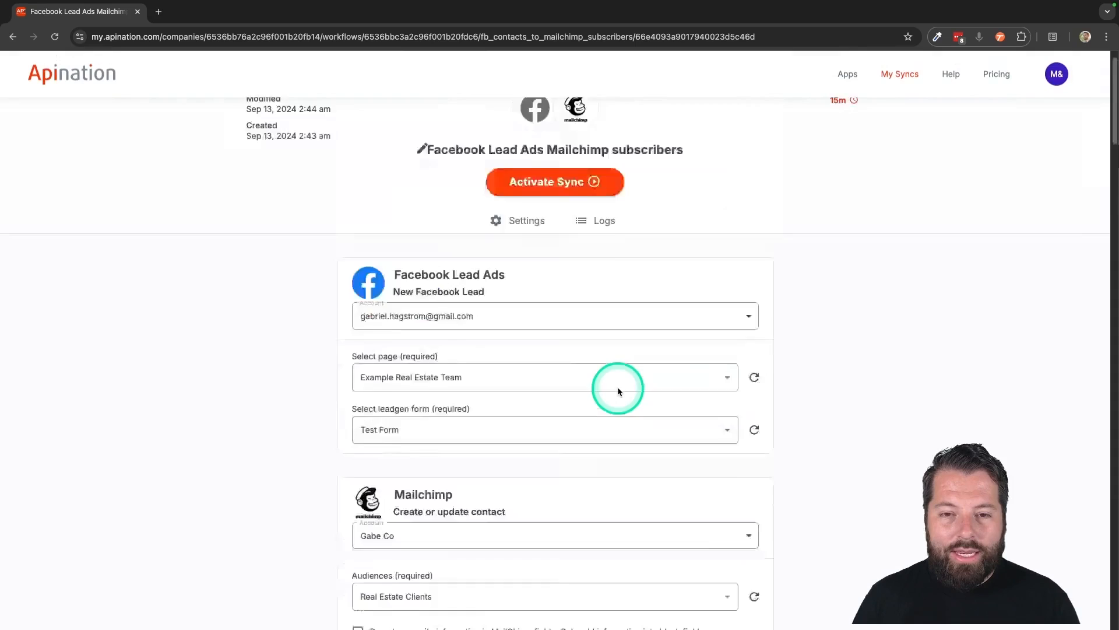
- Activate the Test Form sync and request a clone of the workflow
{"action": "left_click", "coordinate": [554, 181]}
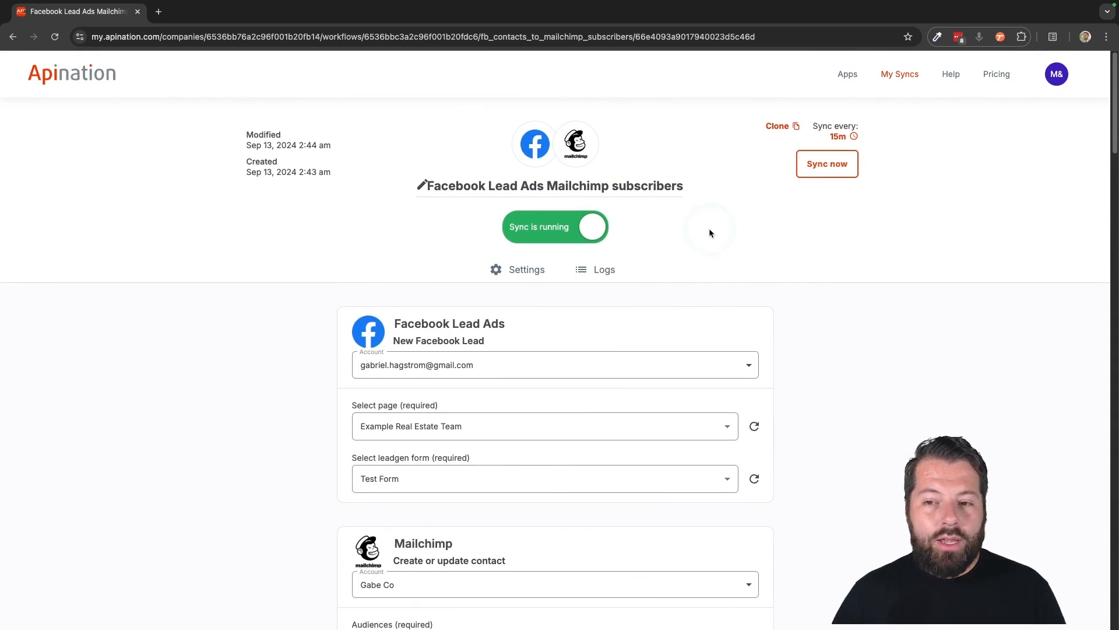
{"action": "left_click", "coordinate": [592, 226]}
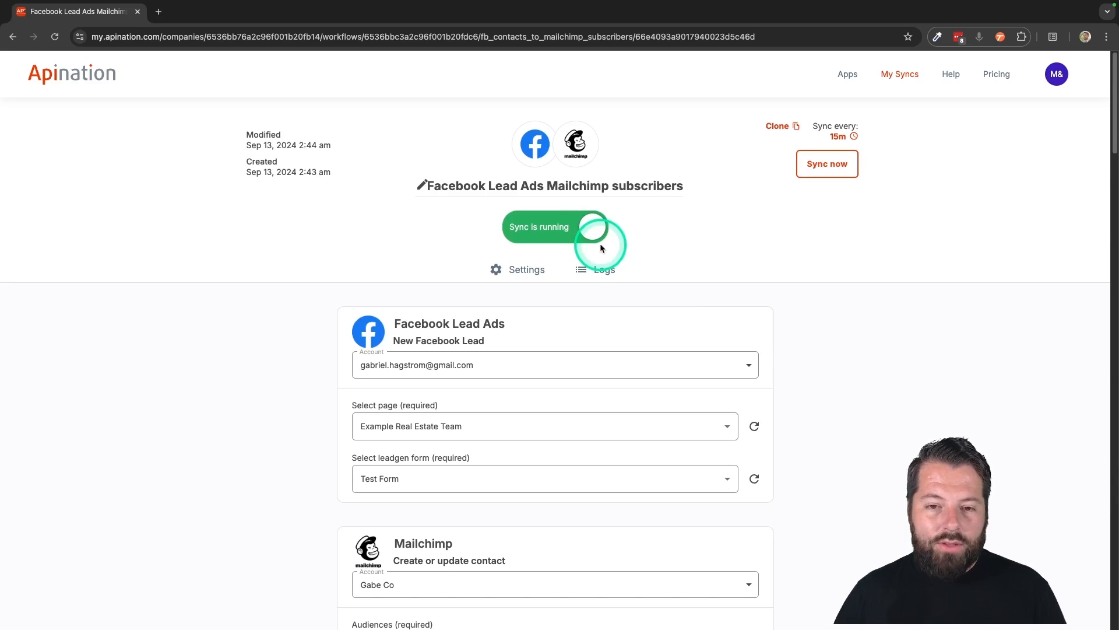
{"action": "left_click", "coordinate": [776, 126]}
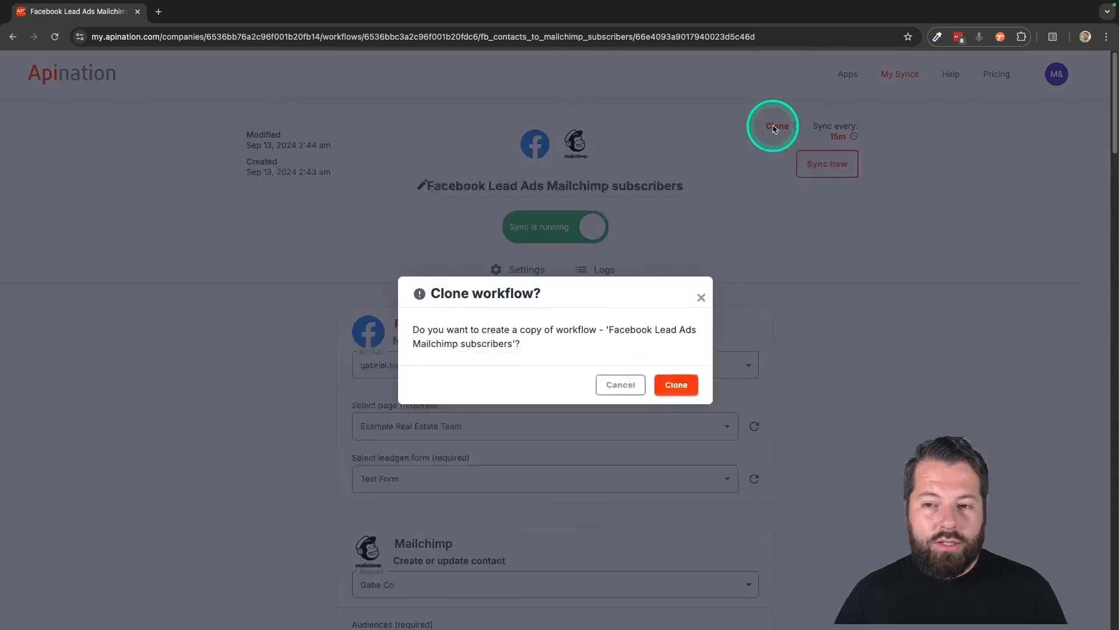
- Confirm the clone and set the copy's lead form to Coming Soon List Form
{"action": "left_click", "coordinate": [674, 384]}
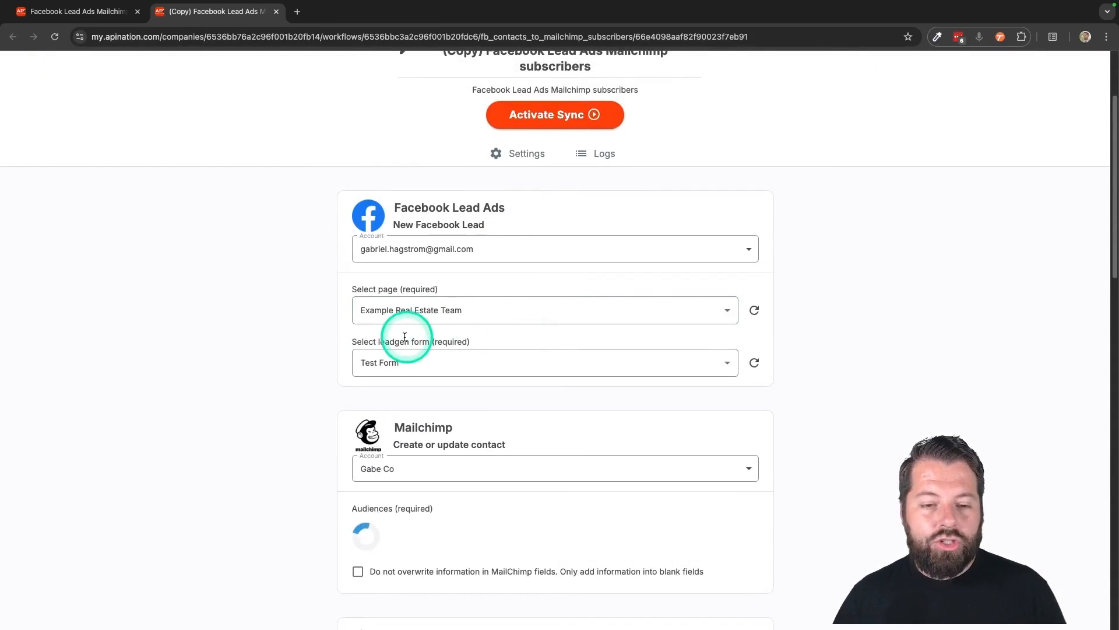
{"action": "left_click", "coordinate": [544, 362]}
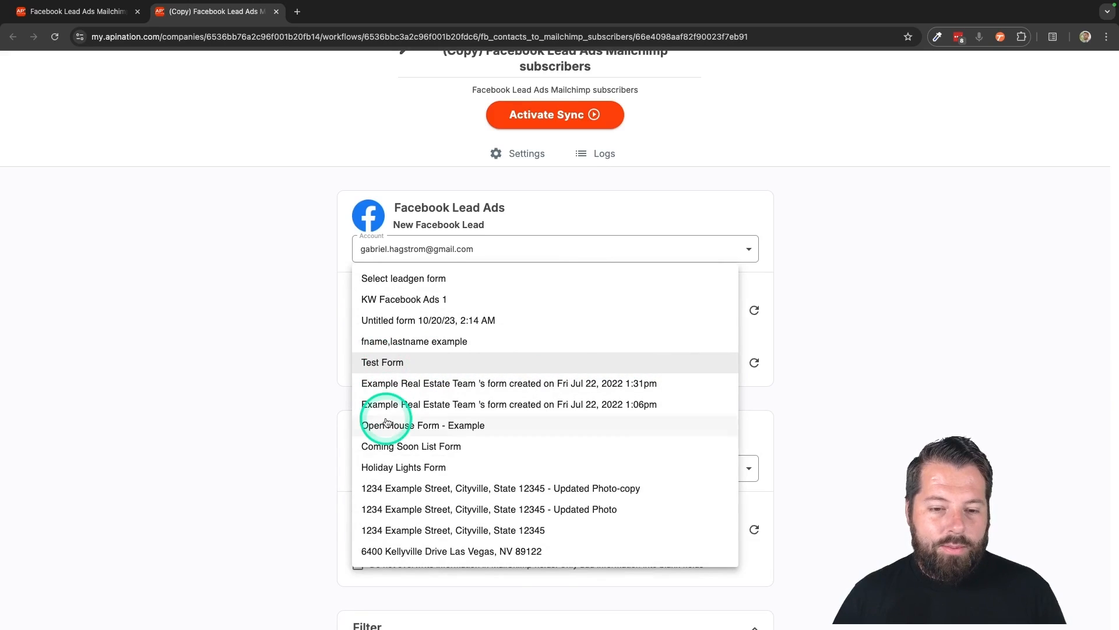
{"action": "left_click", "coordinate": [411, 446]}
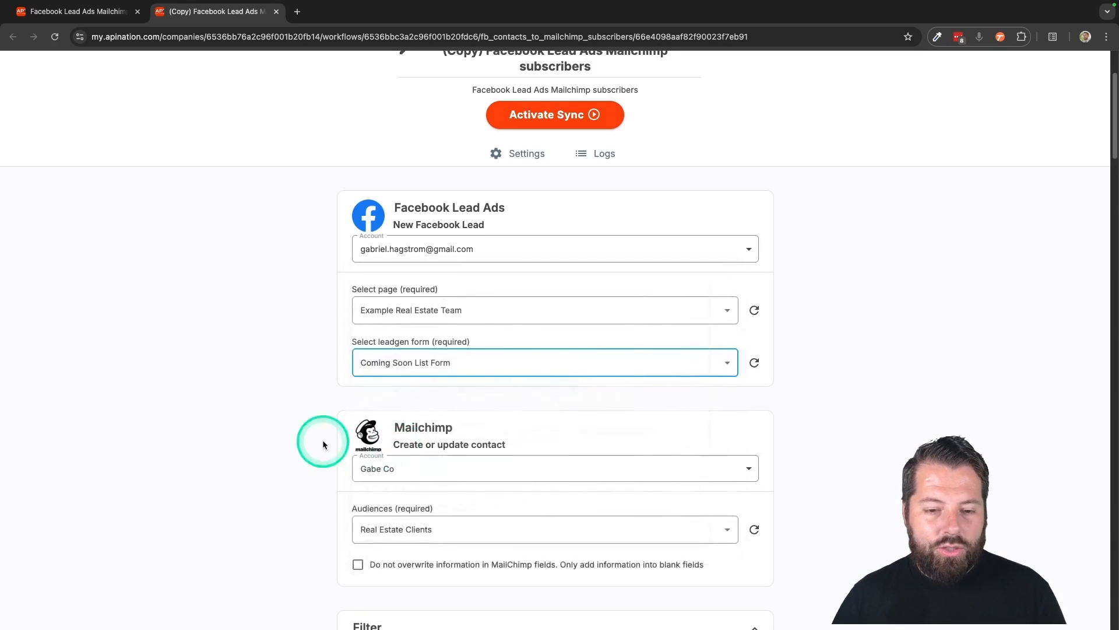
- Map Email to Email Address and replace the testform tag with 'ComingSoon'
{"action": "scroll", "scroll_direction": "down", "scroll_amount": 3}
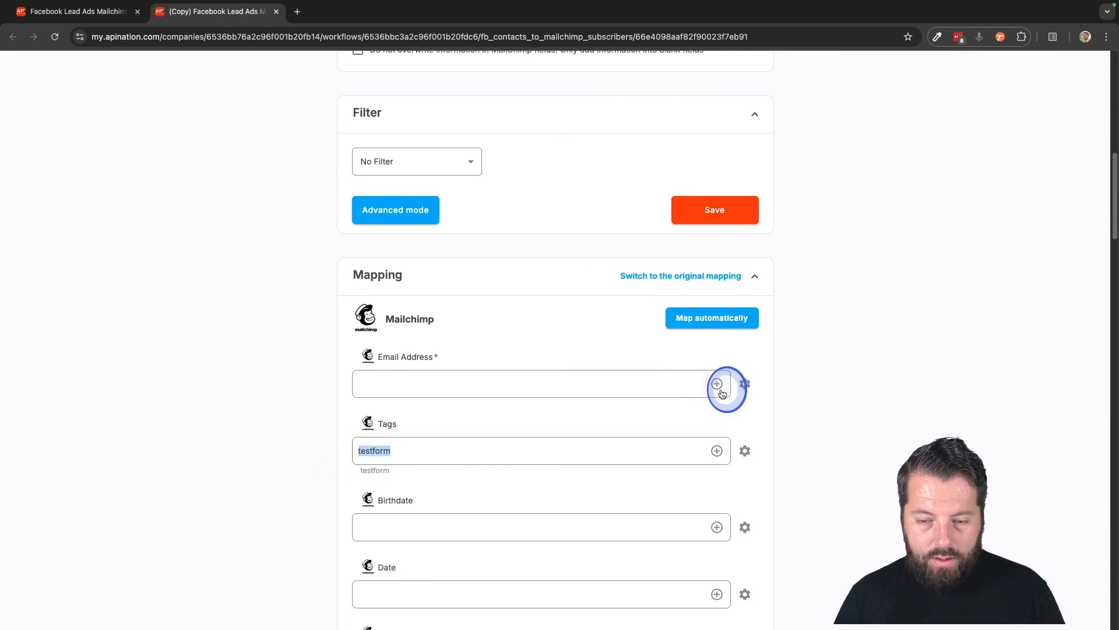
{"action": "left_click", "coordinate": [715, 385]}
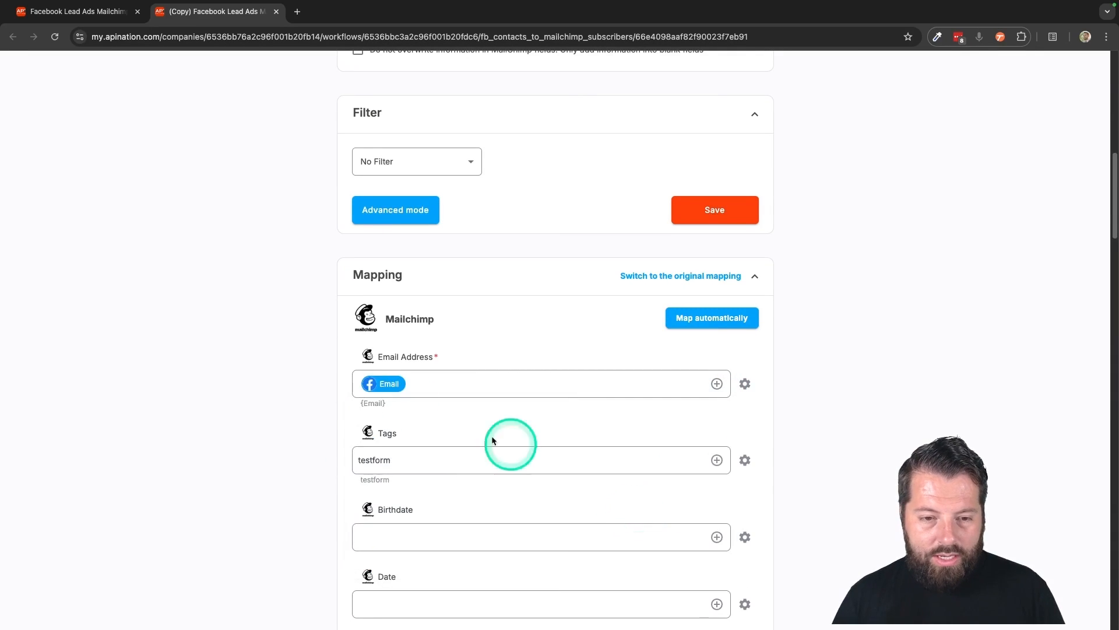
{"action": "left_click", "coordinate": [379, 460]}
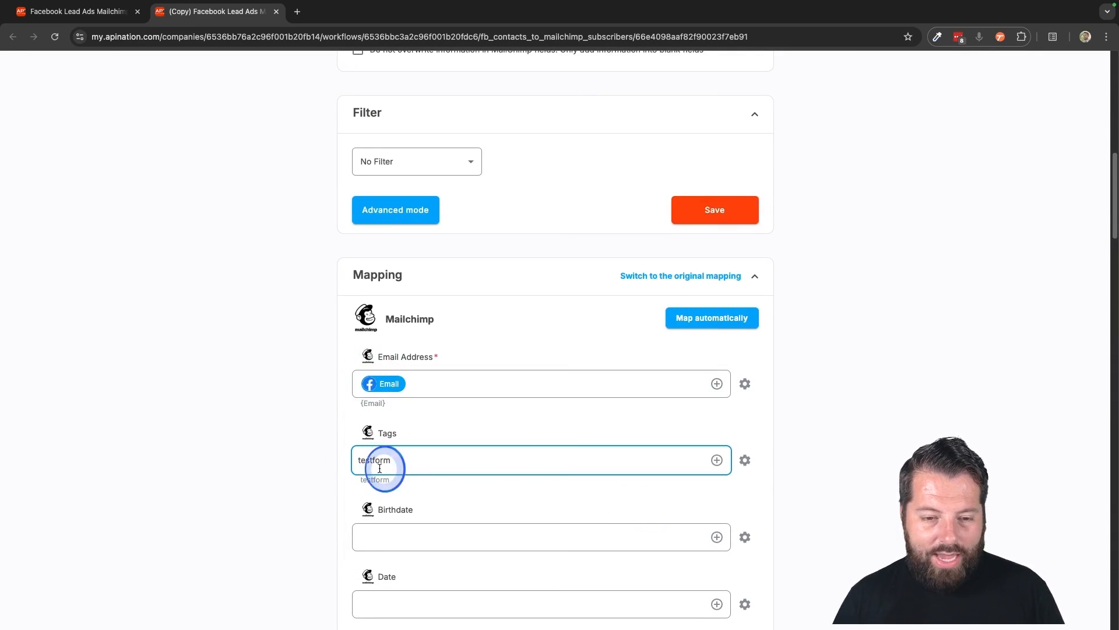
{"action": "double_click", "coordinate": [375, 460]}
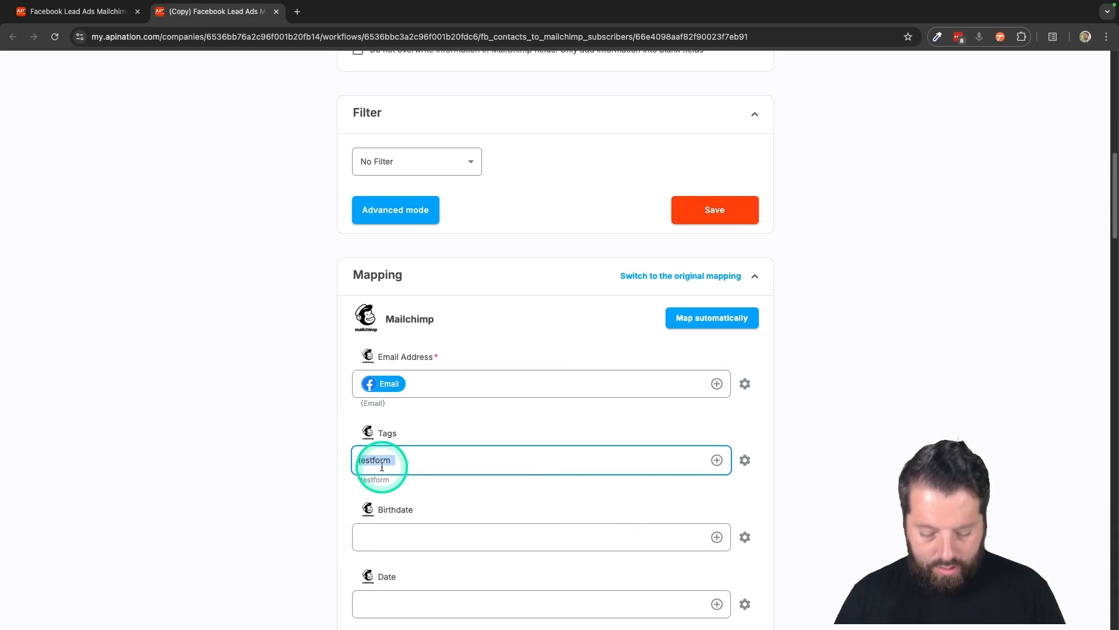
{"action": "type", "text": "ComingSoon"}
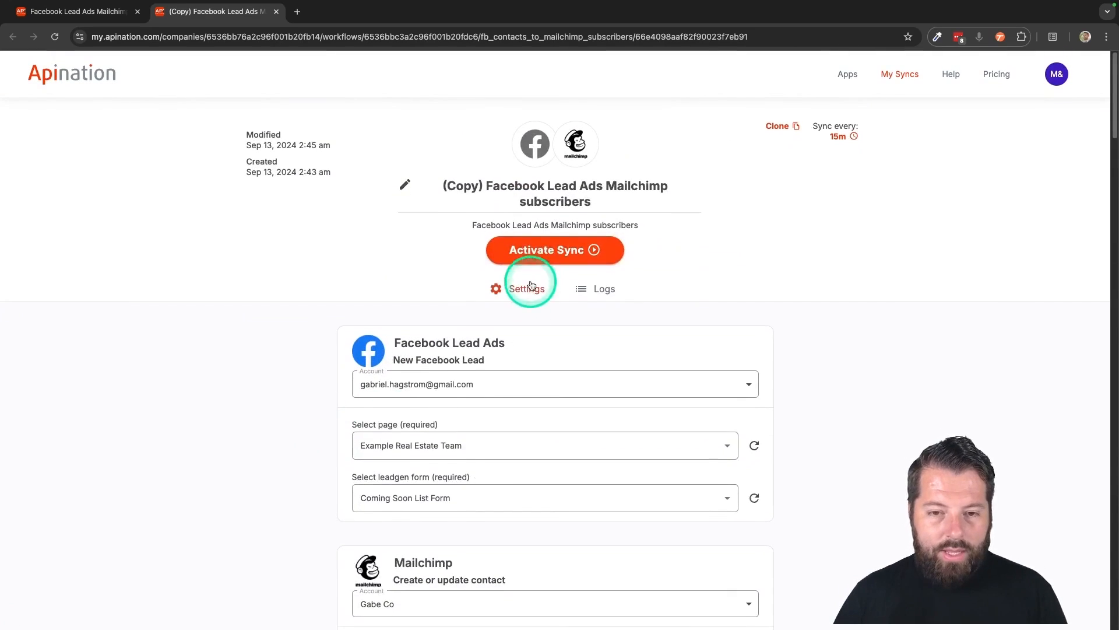
- Activate the copied Coming Soon List Form sync
{"action": "left_click", "coordinate": [554, 250]}
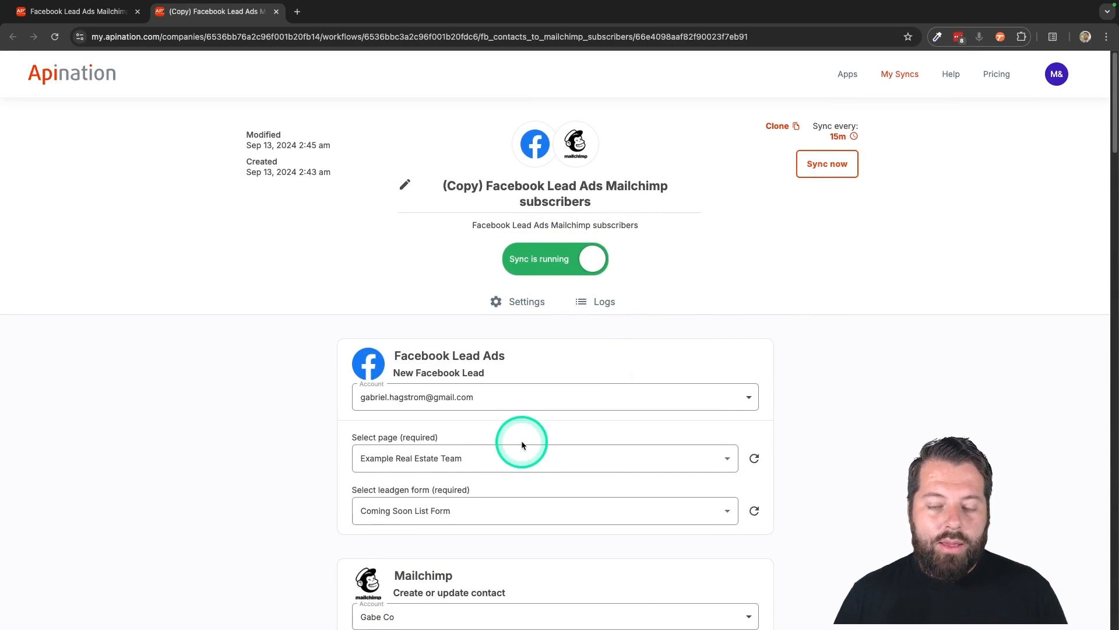
{"action": "mouse_move", "coordinate": [617, 357]}
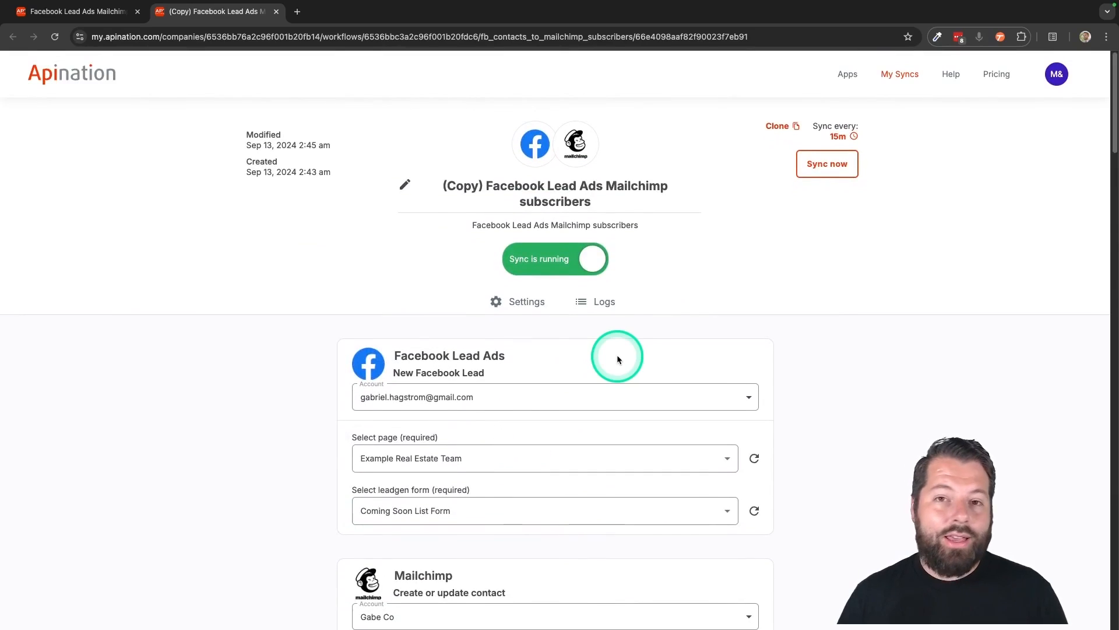